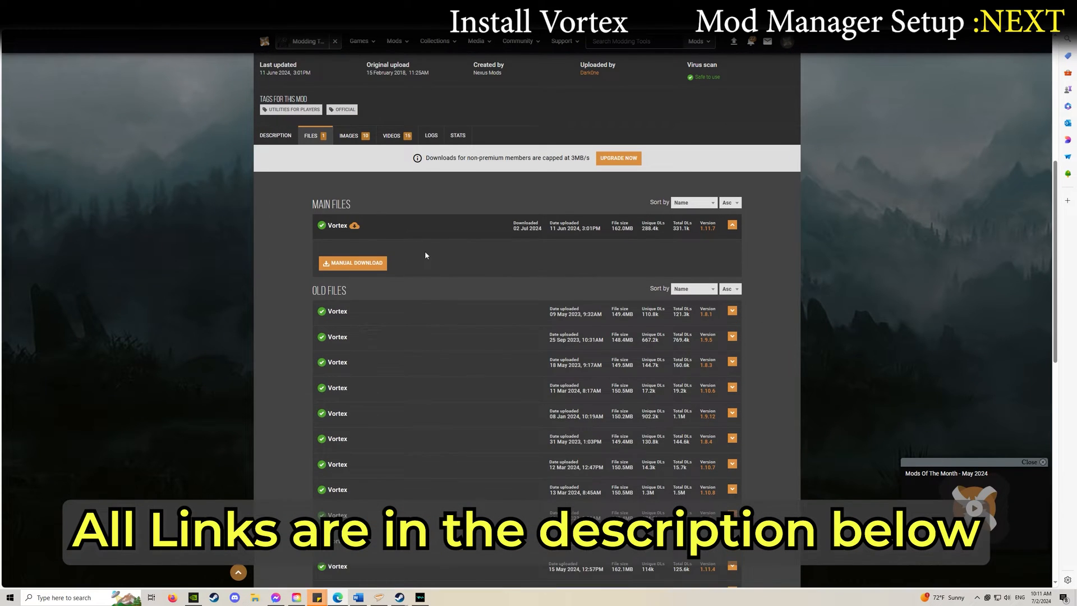
Manually download the latest Vortex main file, accepting the additional required files notice.
left_click(352, 263)
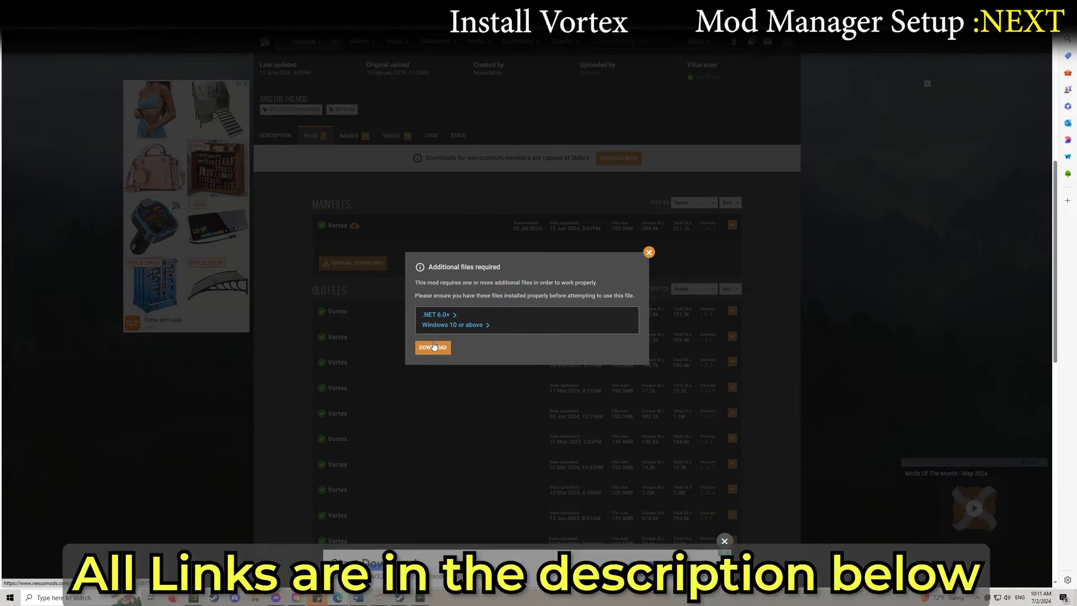
left_click(432, 347)
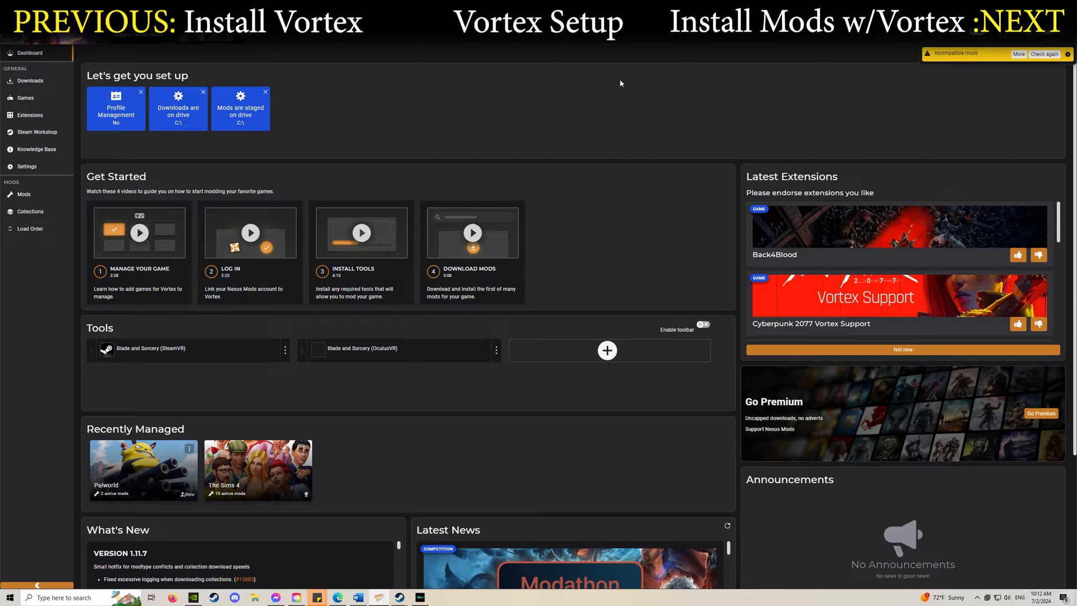
mouse_move(468, 103)
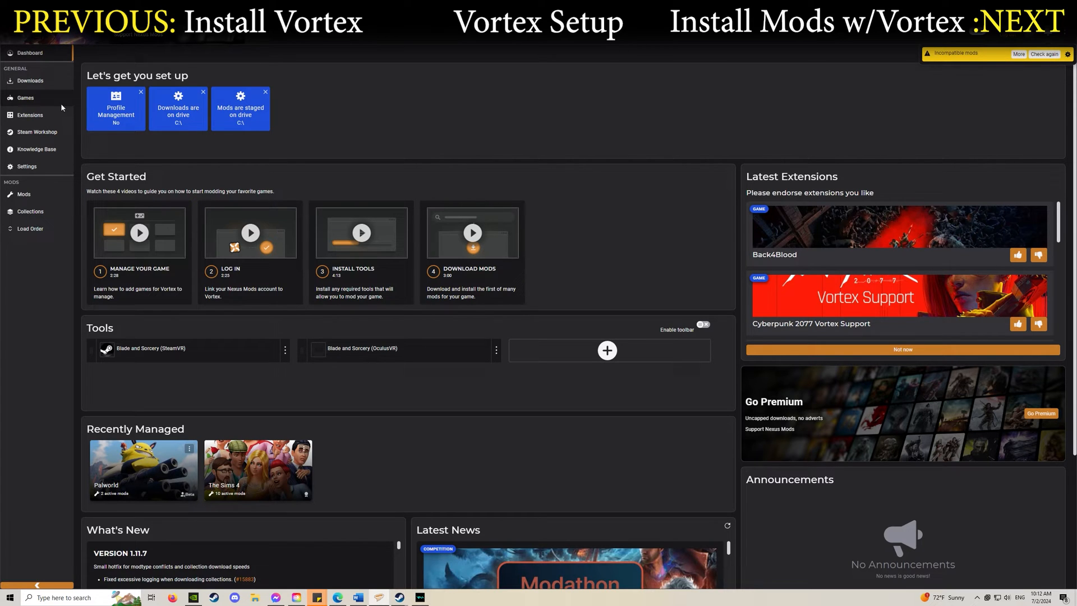
Open the Games library and try to manage 7 Days to Die.
left_click(26, 97)
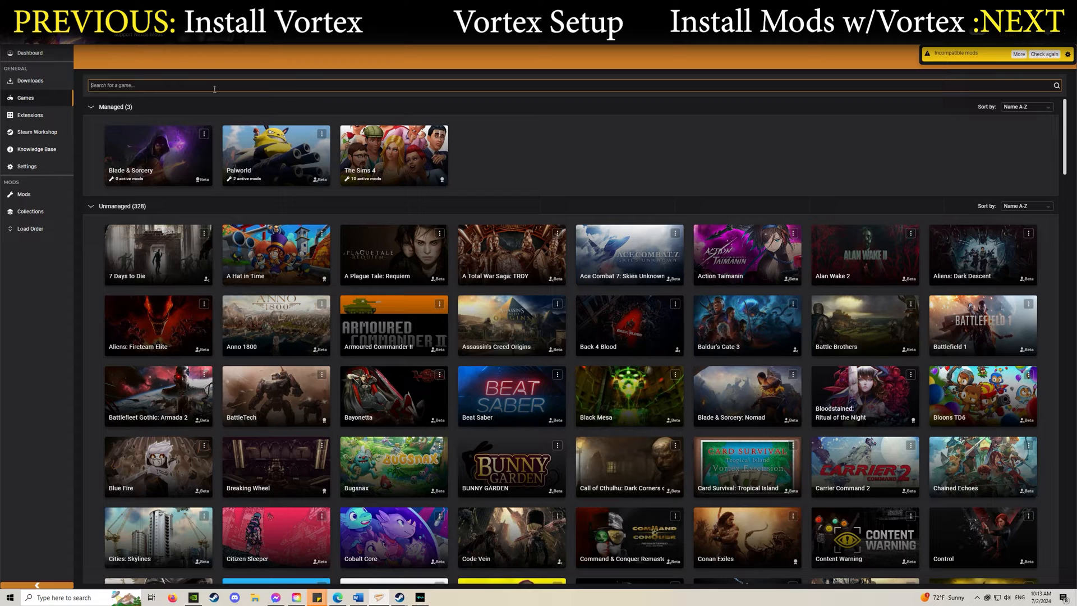
mouse_move(559, 139)
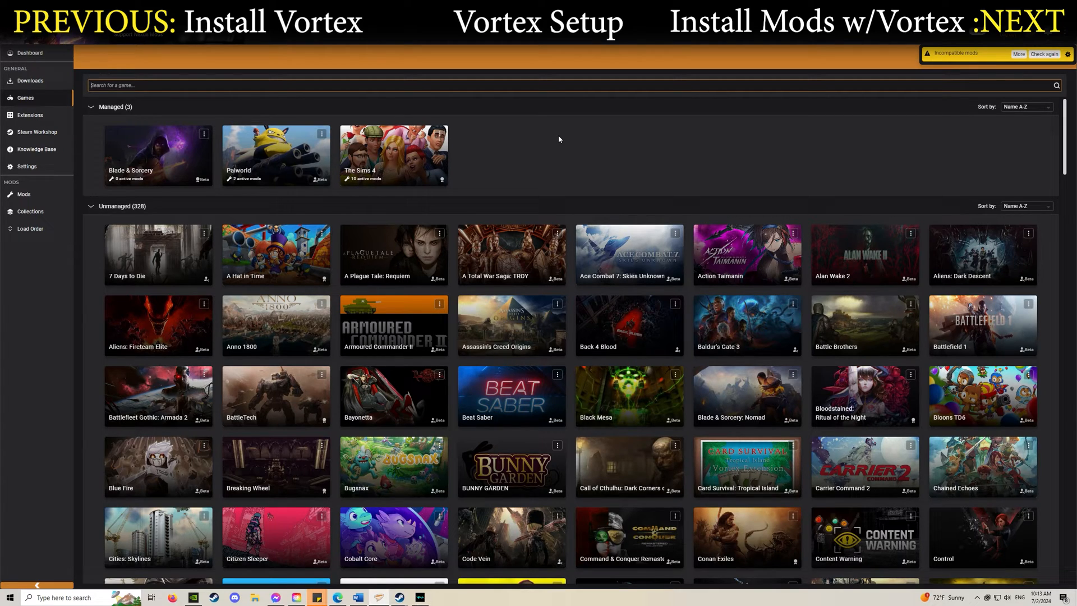
mouse_move(158, 255)
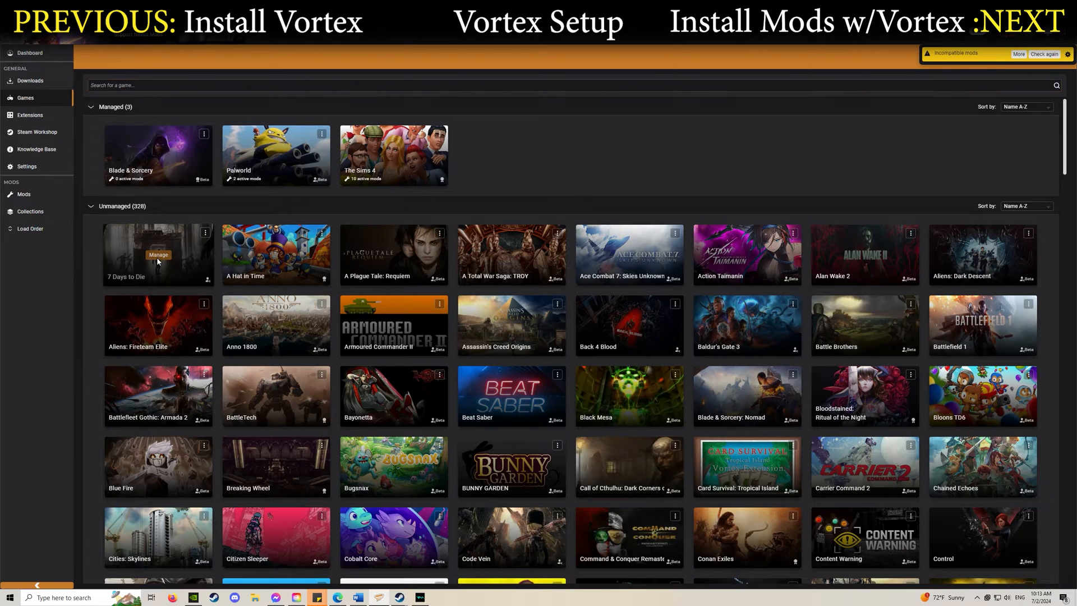
left_click(159, 254)
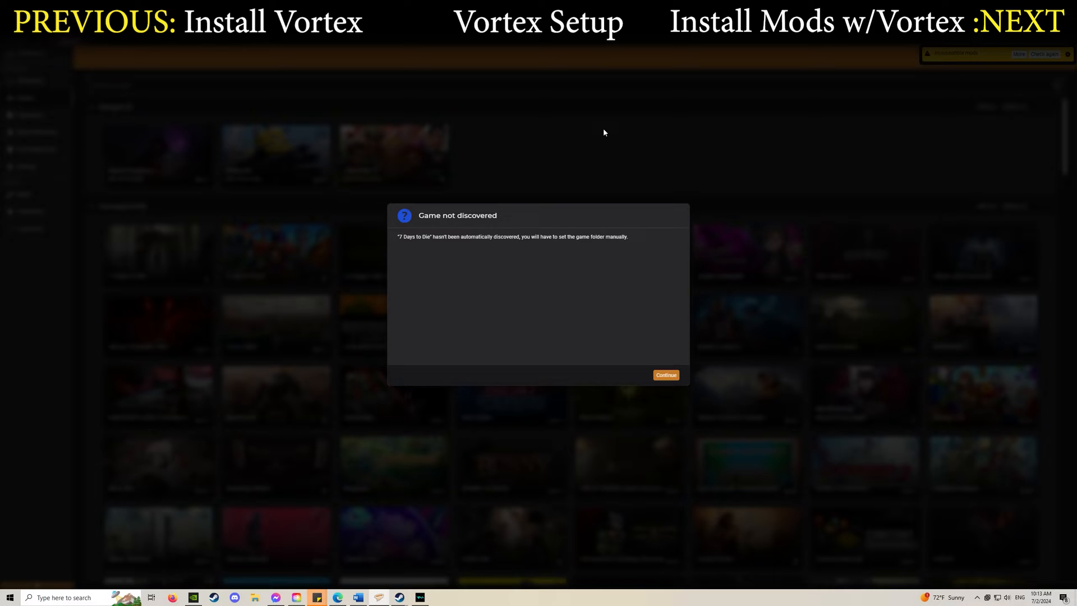
Choose to set the game folder manually and browse from C: to the Blade & Sorcery folder.
left_click(664, 375)
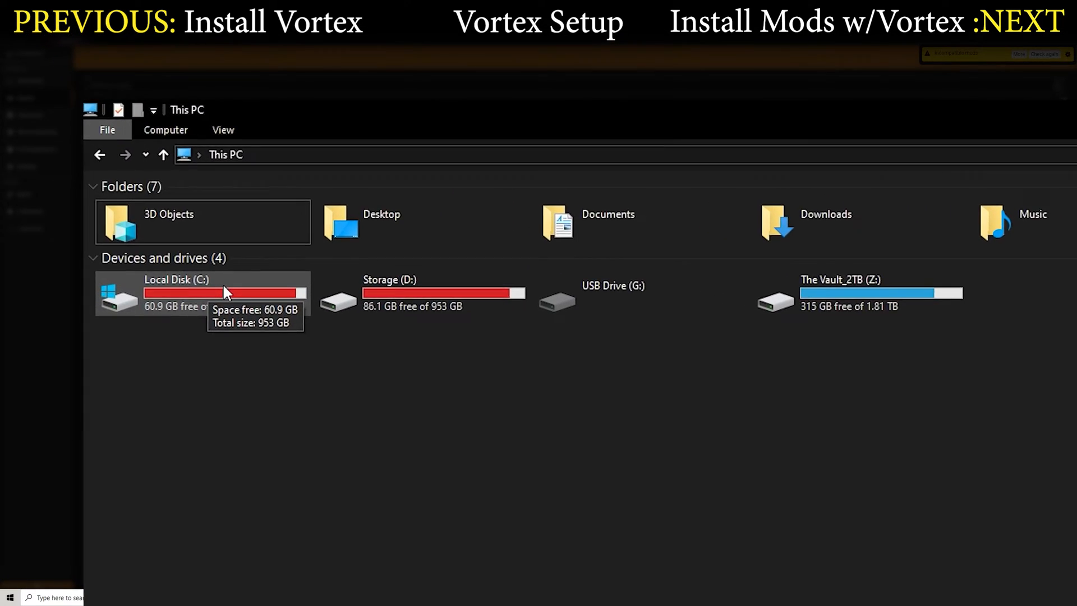
double_click(176, 293)
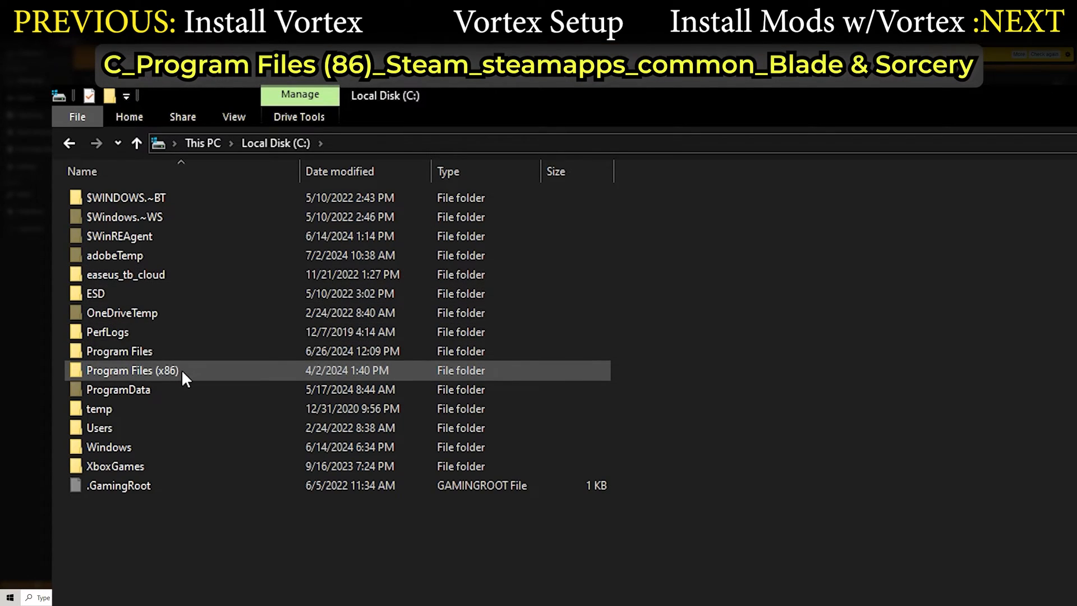
scroll("down", 3)
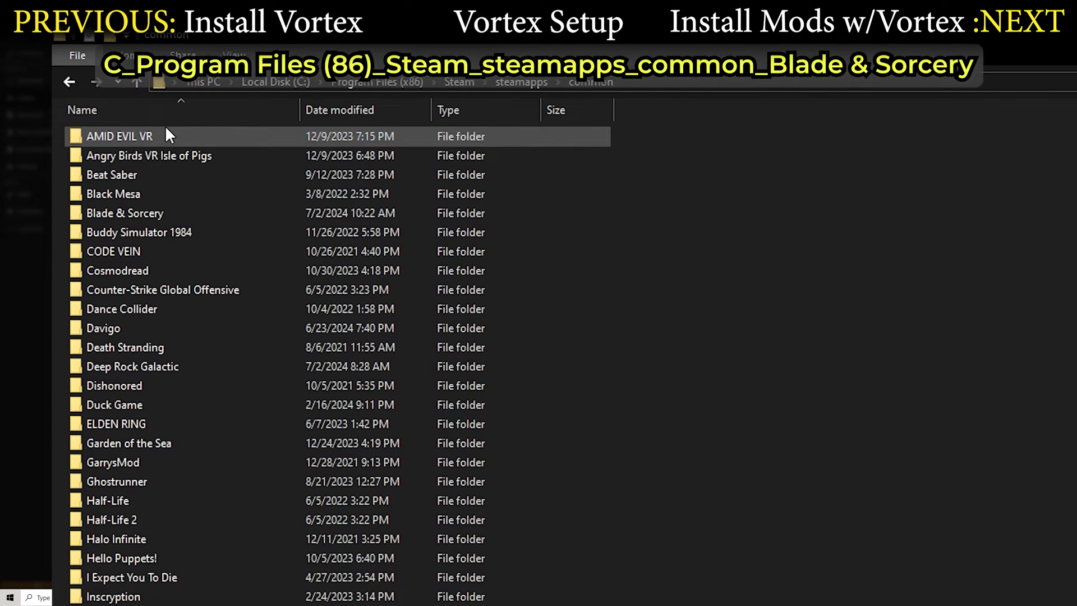
double_click(125, 212)
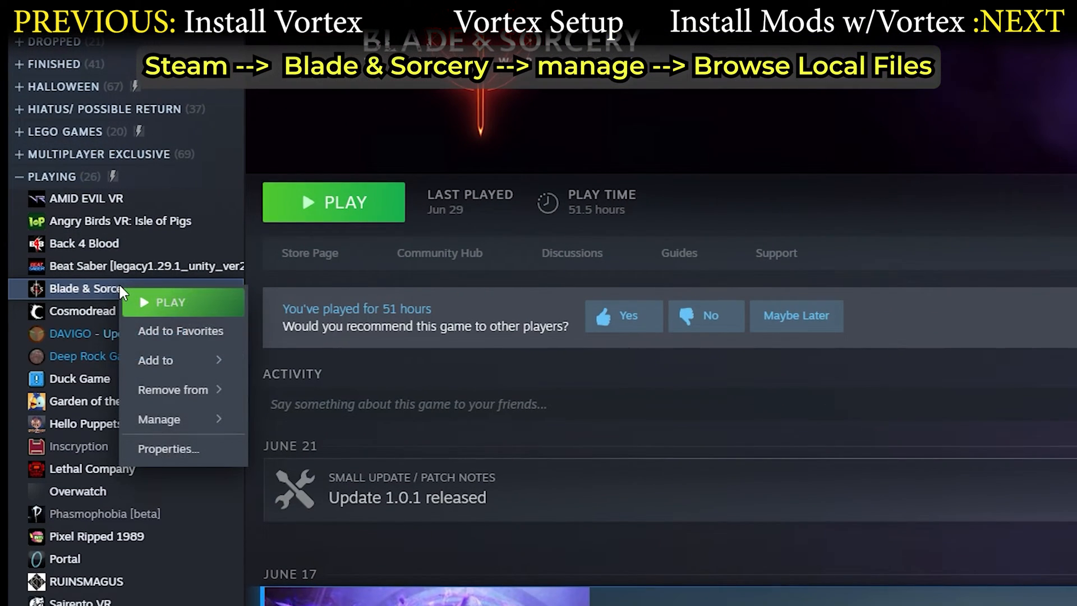
mouse_move(159, 419)
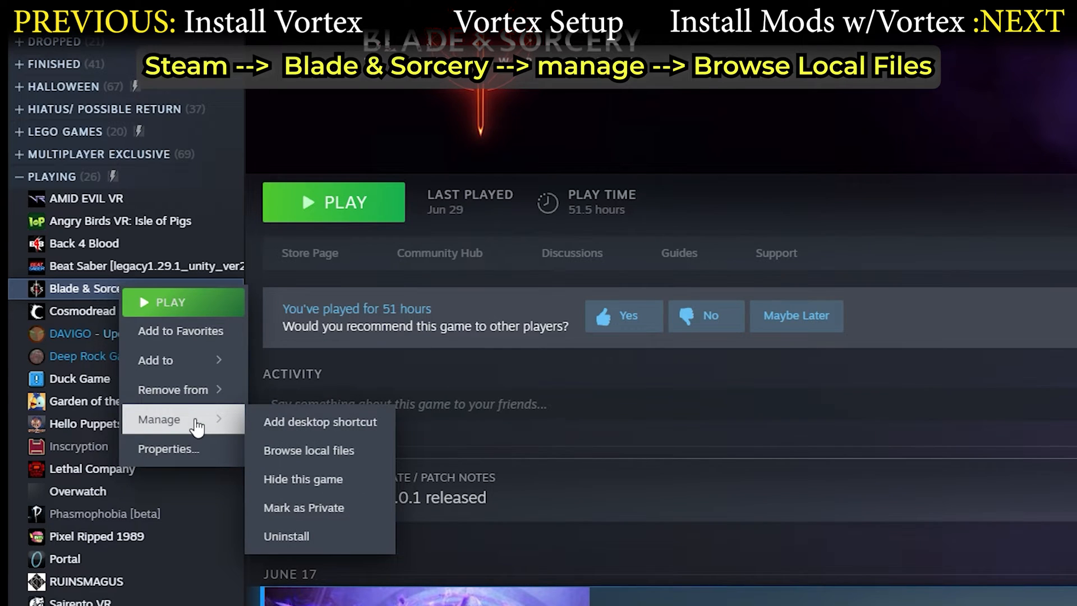
Browse Blade & Sorcery's local files from its Steam library entry.
left_click(308, 450)
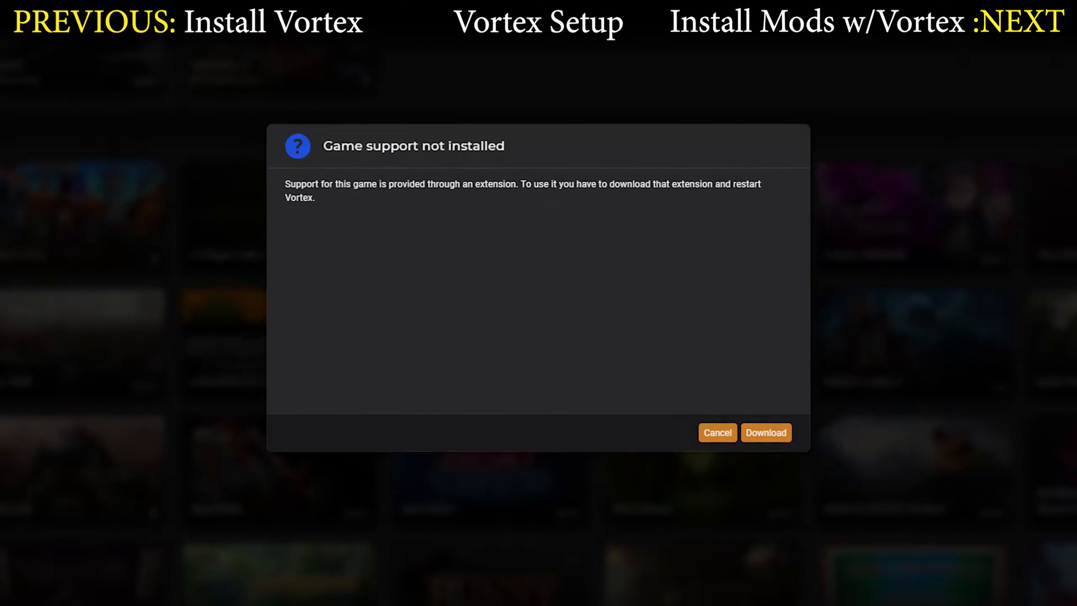
Download the game support extension, then manage Blade & Sorcery from the Games library.
left_click(716, 431)
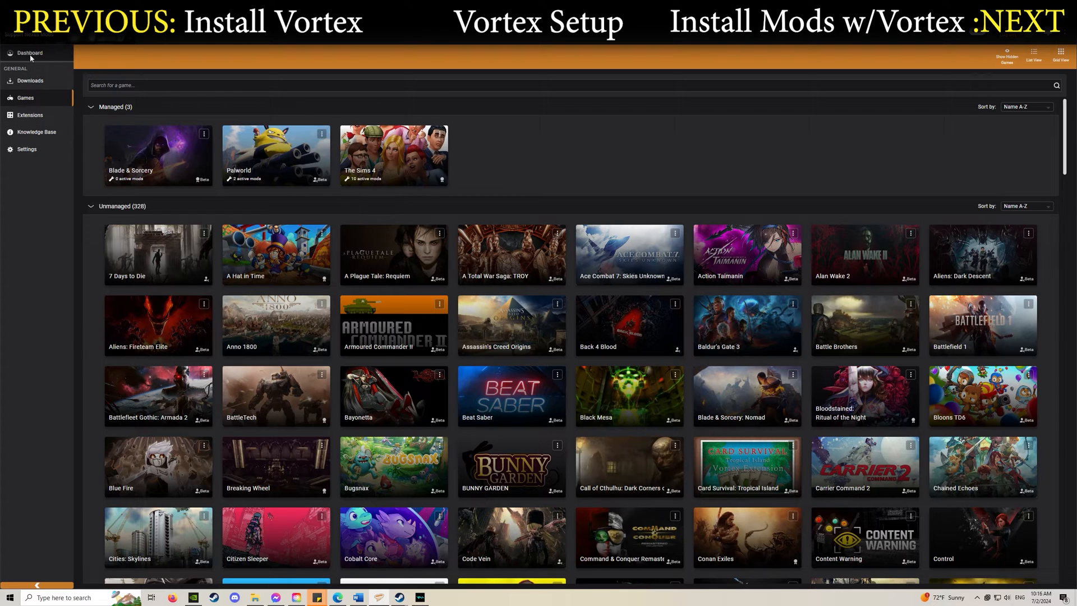
left_click(30, 52)
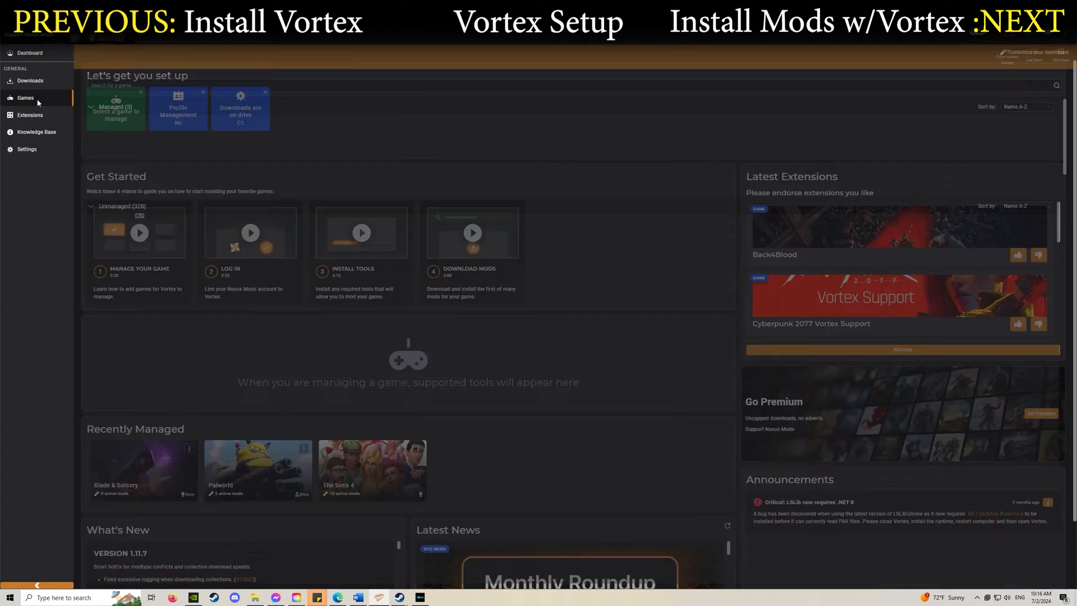
left_click(26, 98)
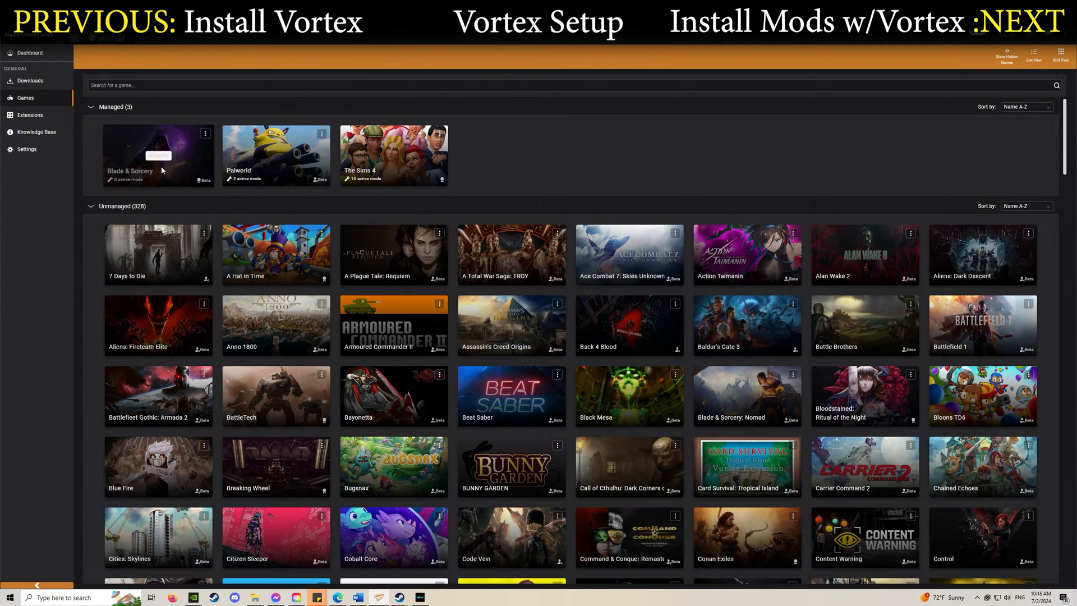
left_click(157, 154)
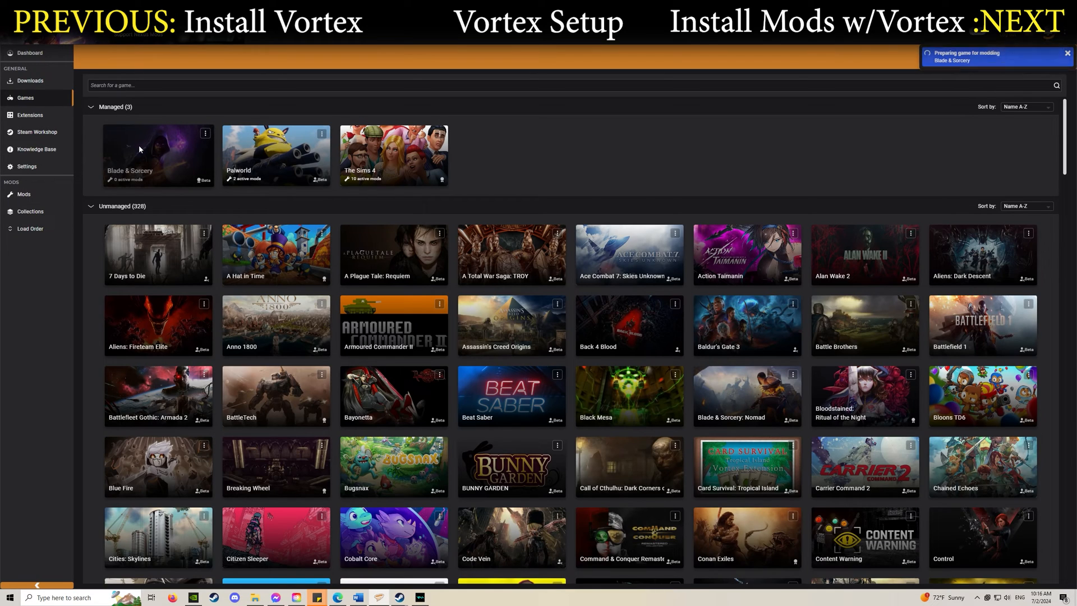
left_click(157, 155)
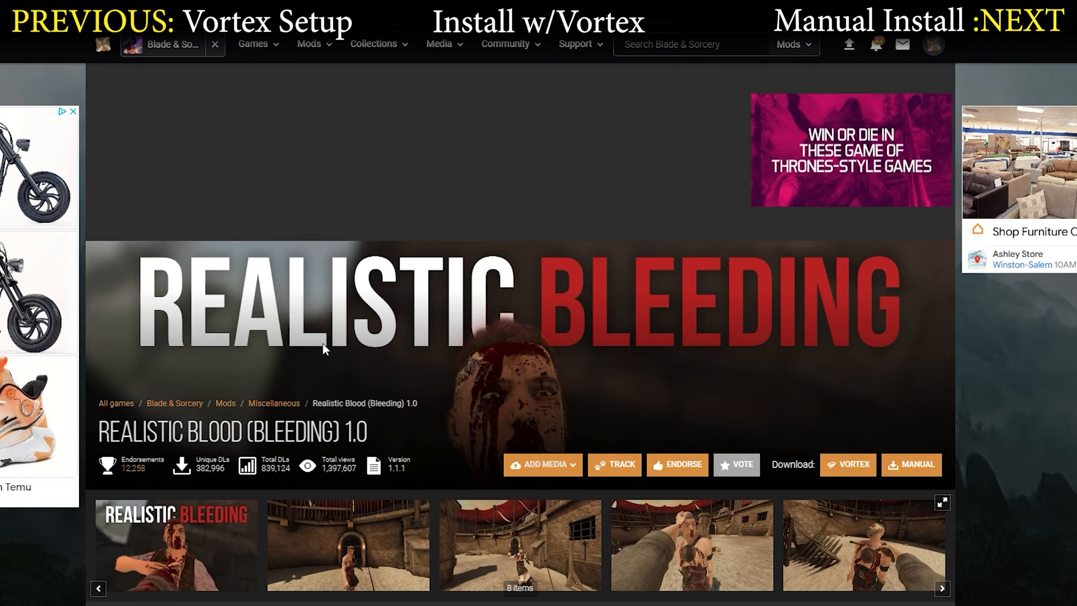
Start a free slow download of Realistic Bleeding 1.0 (v1.1.1) from the mod's Files tab.
scroll("down", 3)
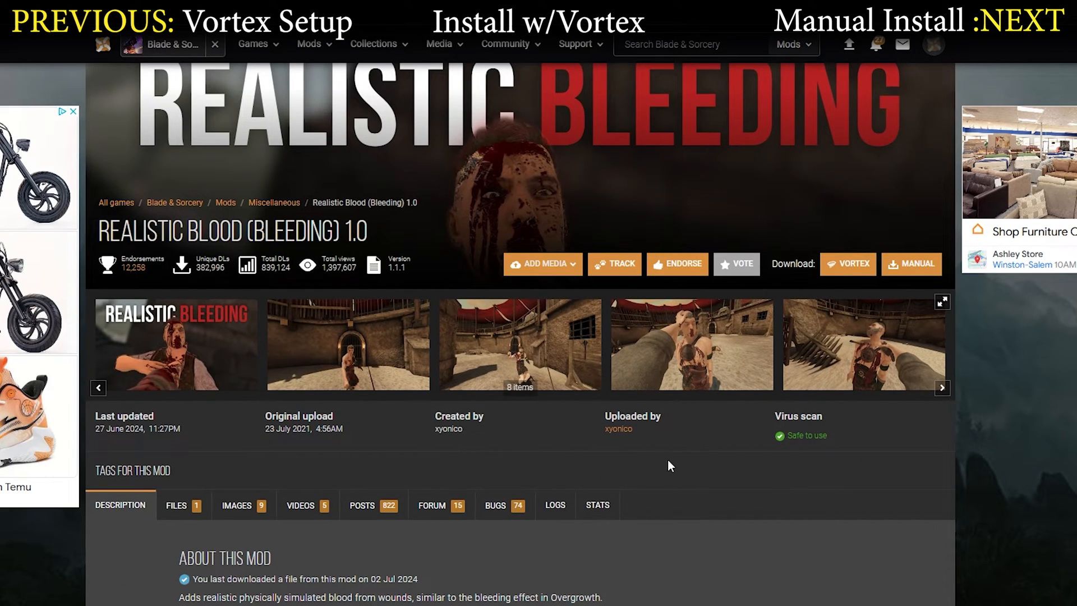
scroll("down", 3)
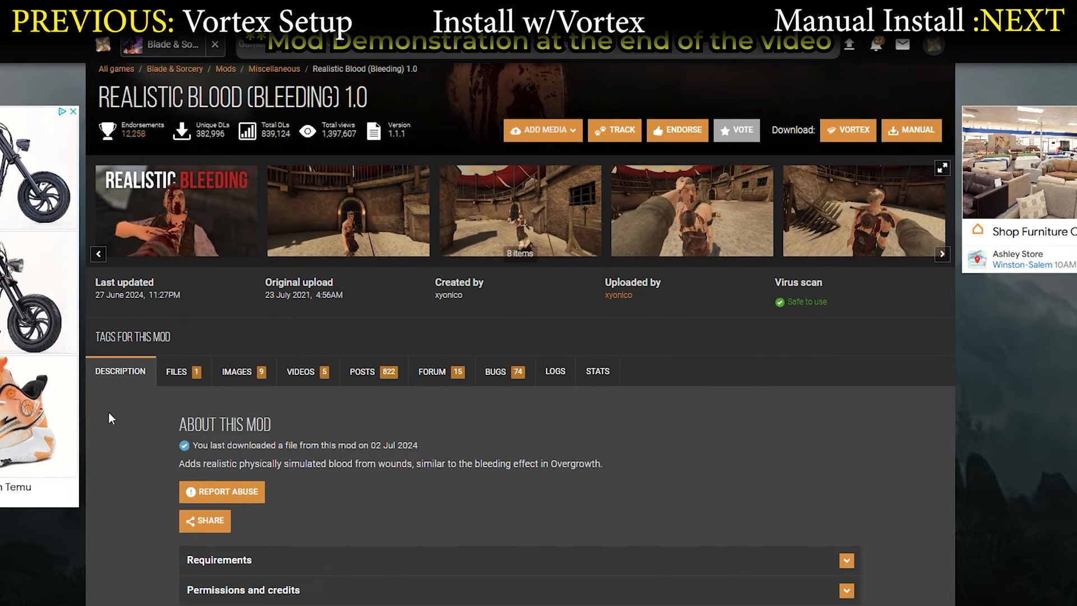
left_click(176, 371)
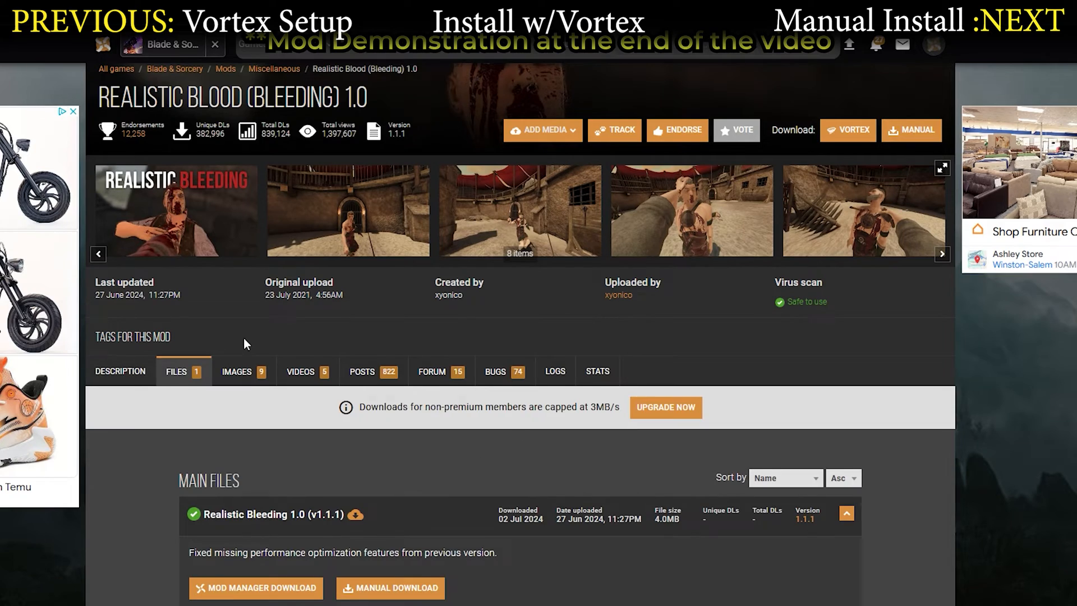
scroll("down", 3)
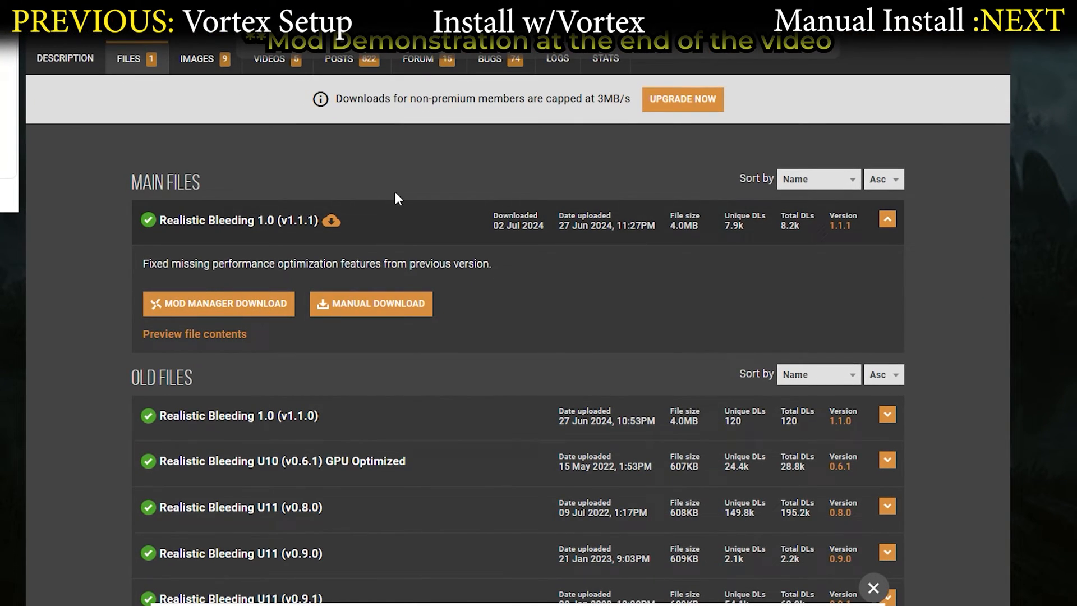
mouse_move(390, 289)
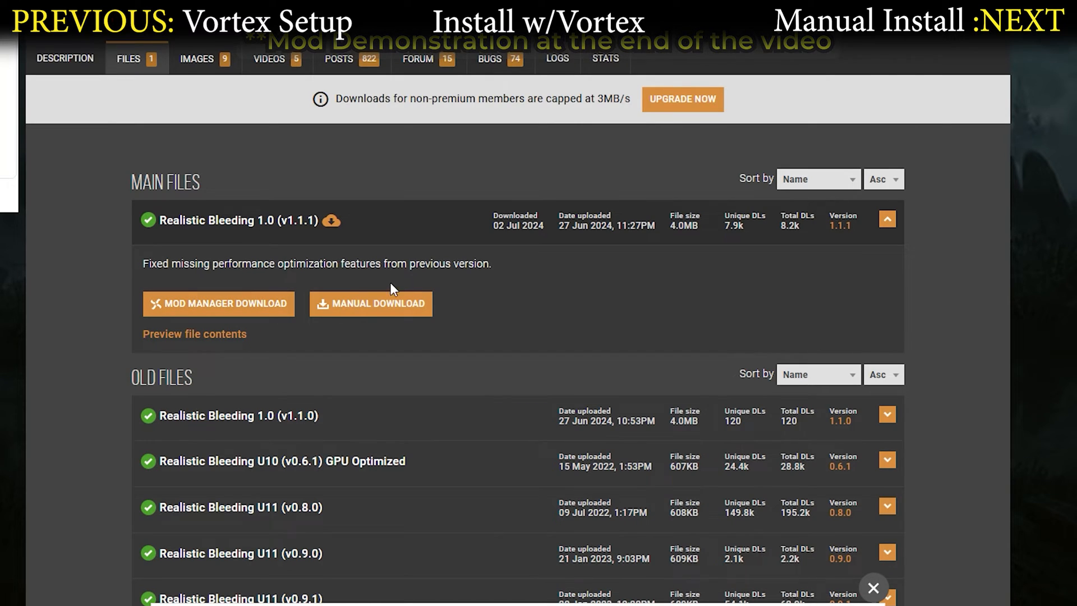
mouse_move(499, 136)
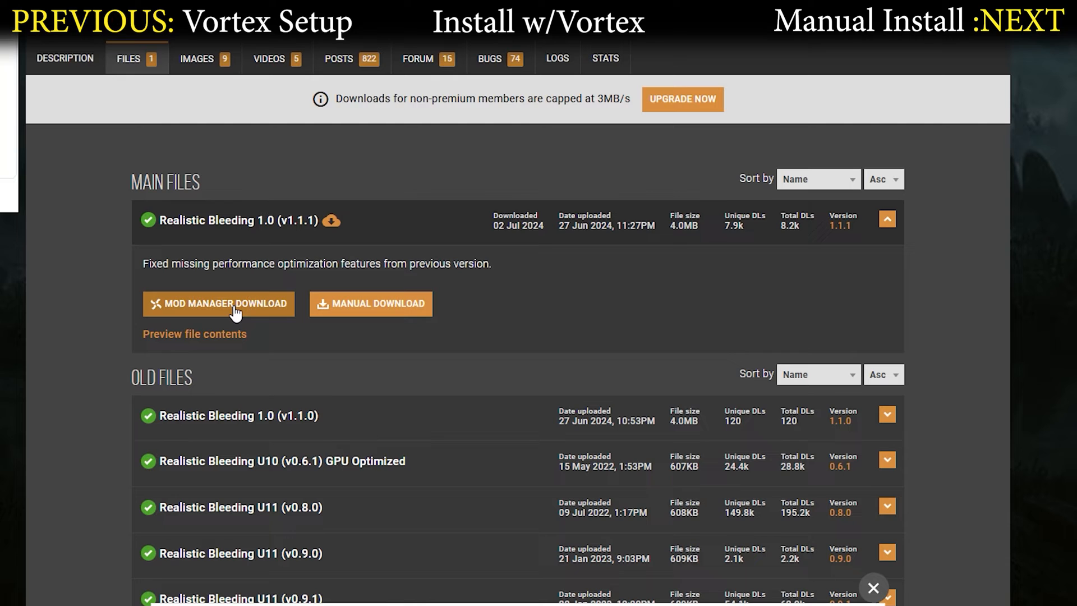
left_click(370, 303)
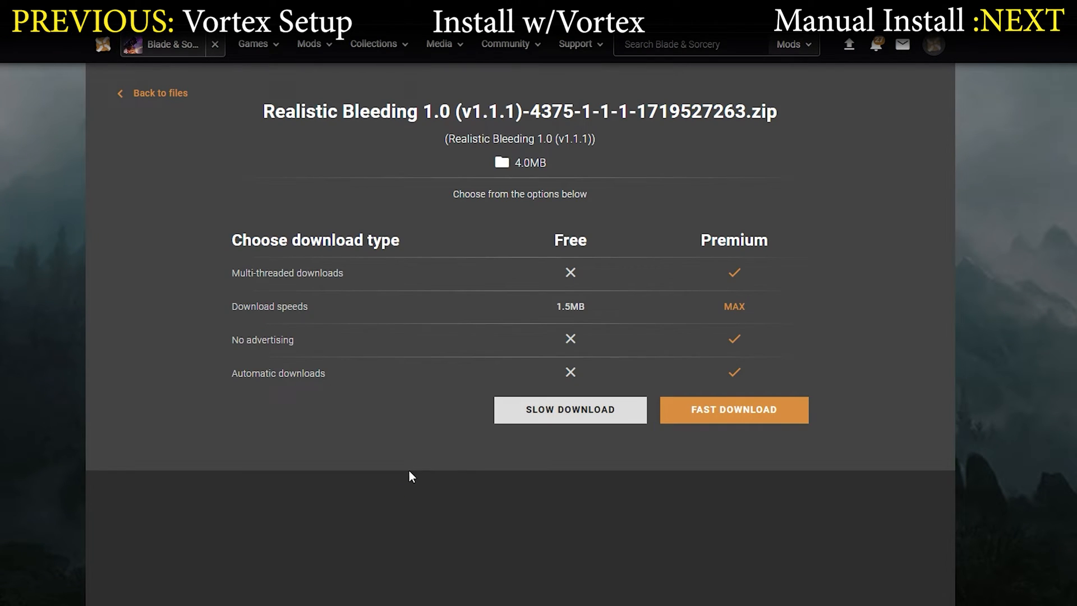
left_click(733, 410)
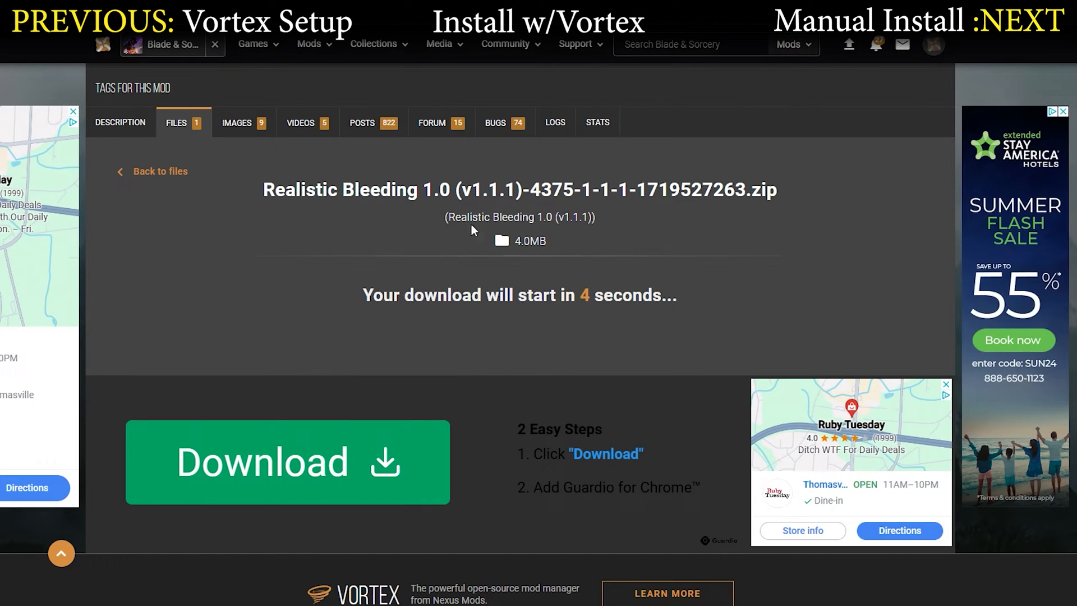
mouse_move(343, 270)
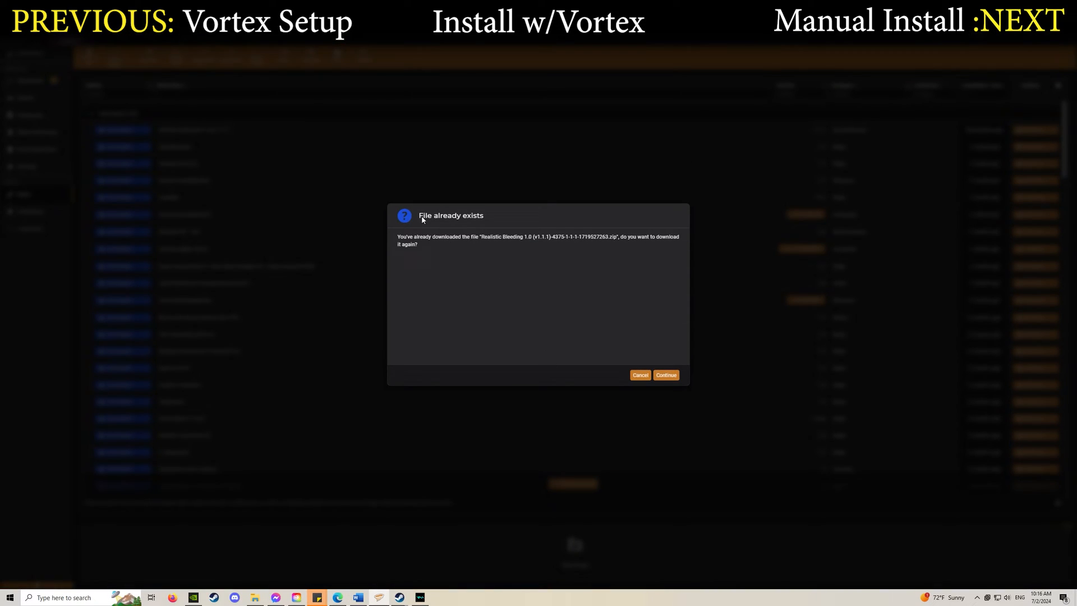
mouse_move(422, 241)
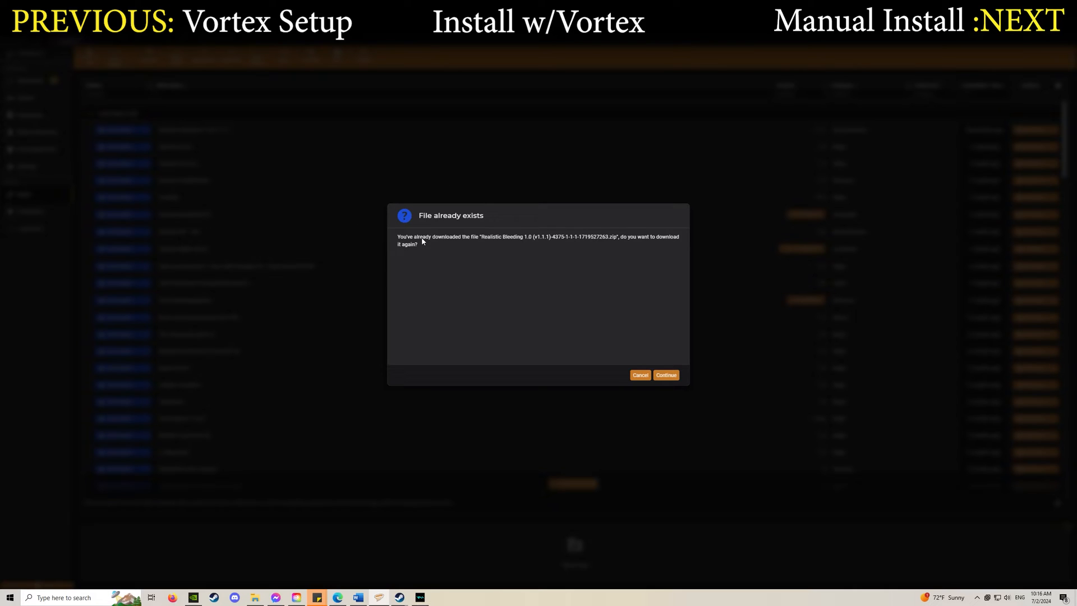
mouse_move(655, 394)
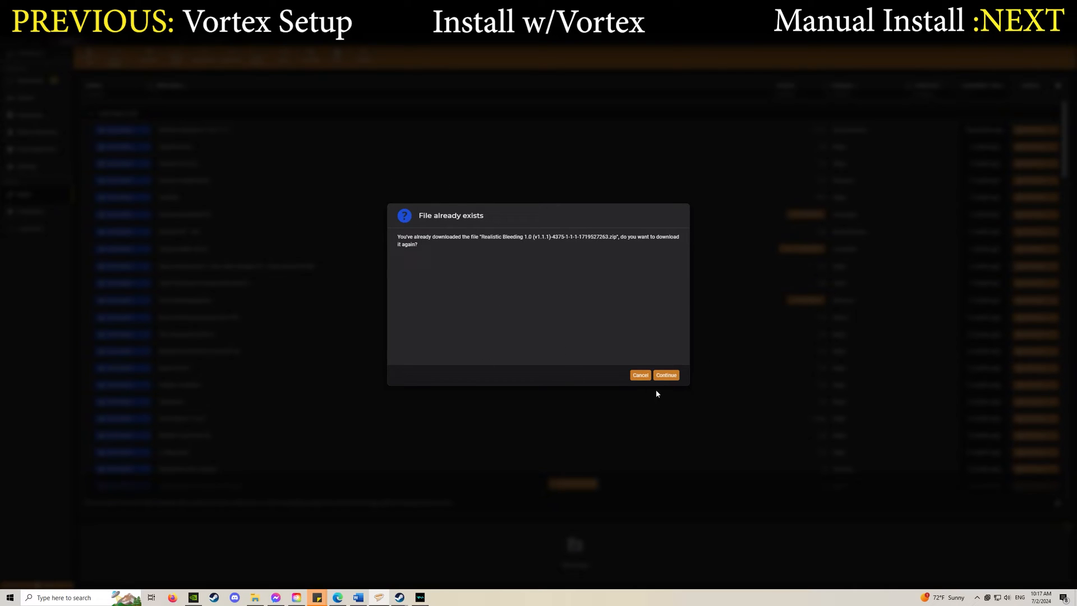
Re-download Realistic Bleeding 1.0 (v1.1.1), enable it in the Mods list, and deploy.
left_click(639, 376)
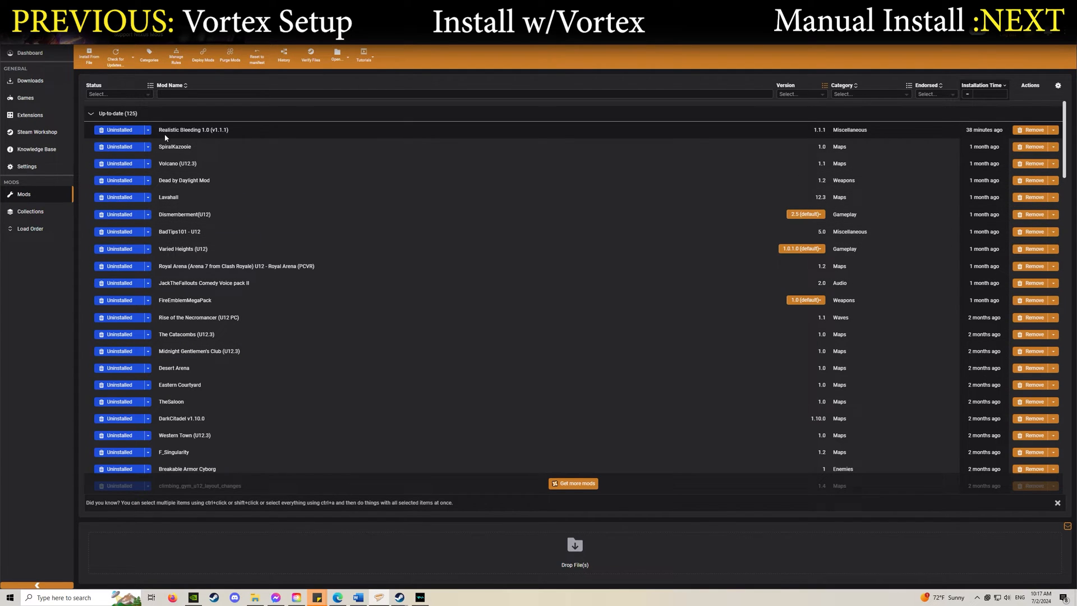
left_click(119, 129)
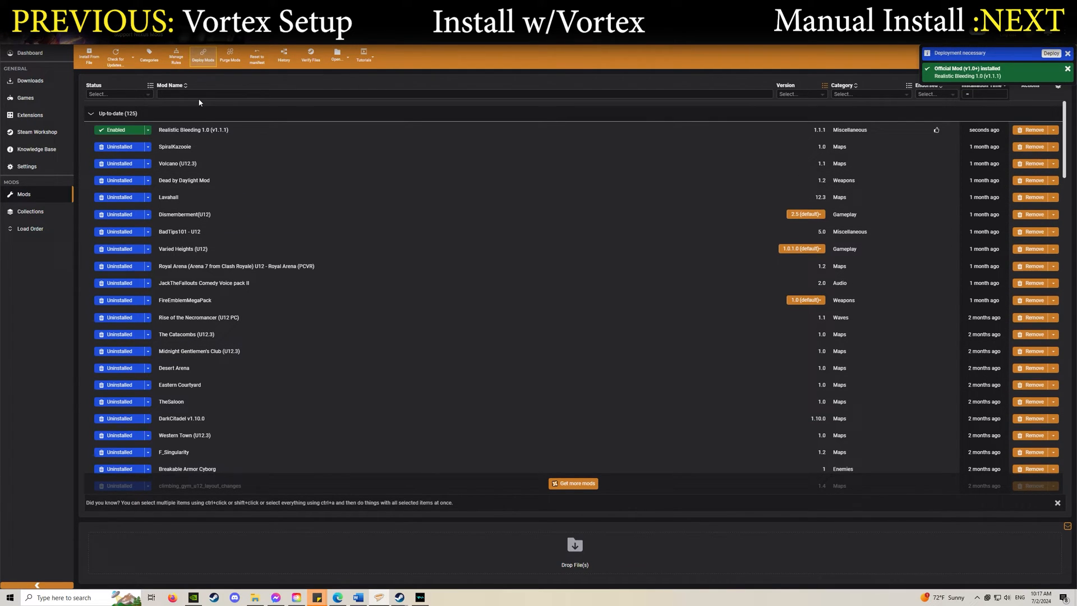
left_click(1049, 52)
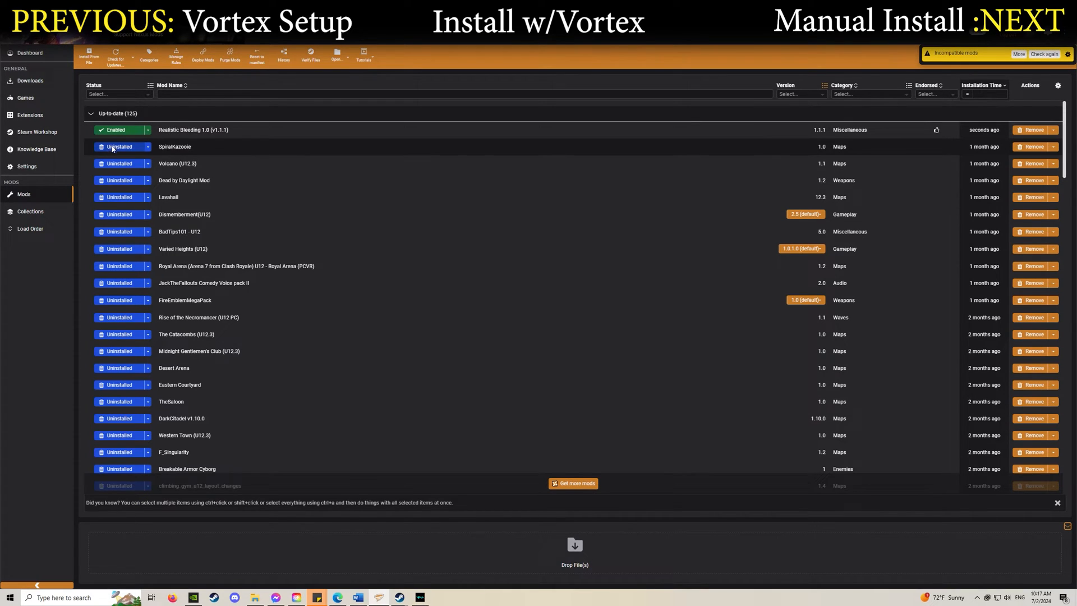
mouse_move(329, 107)
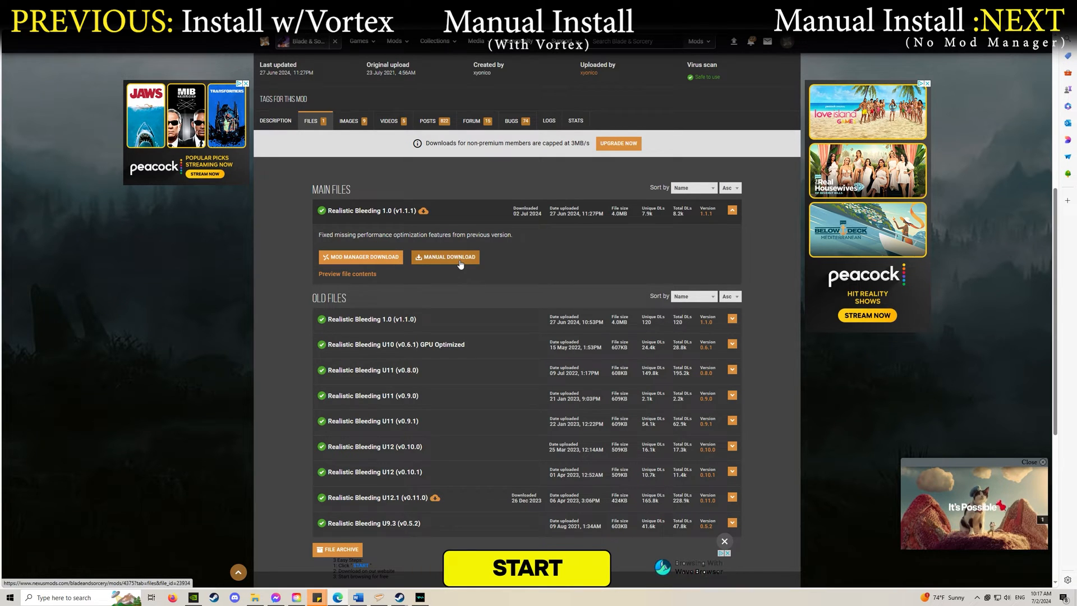
Manually download the Realistic Bleeding 1.0 (v1.1.1) main file.
left_click(444, 257)
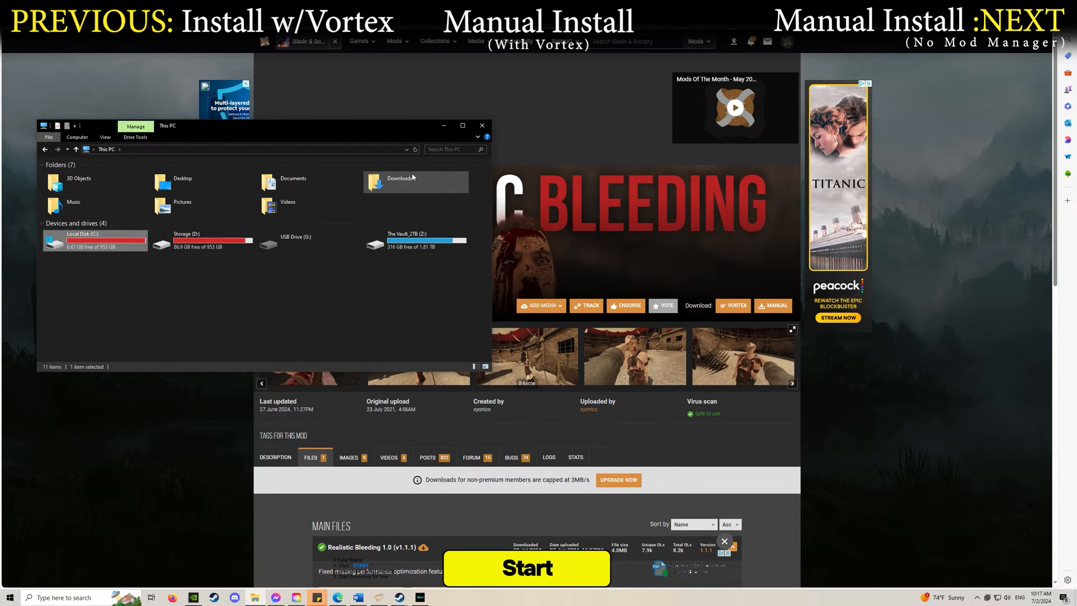
Open Downloads and select the Realistic Bleeding 1.0 (v1.1.1) zip under Today.
double_click(398, 180)
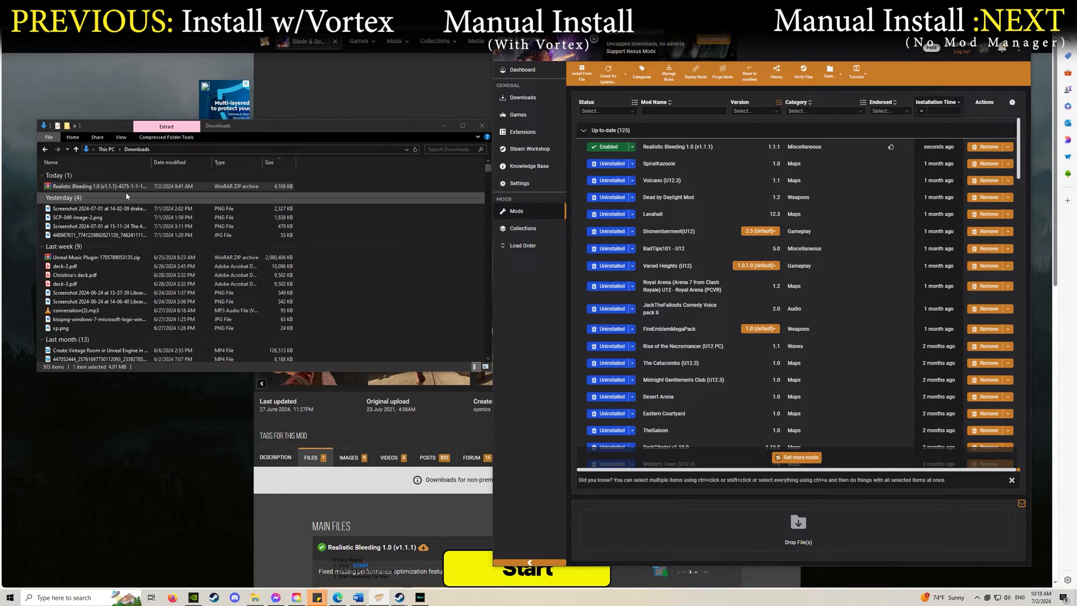
left_click(100, 186)
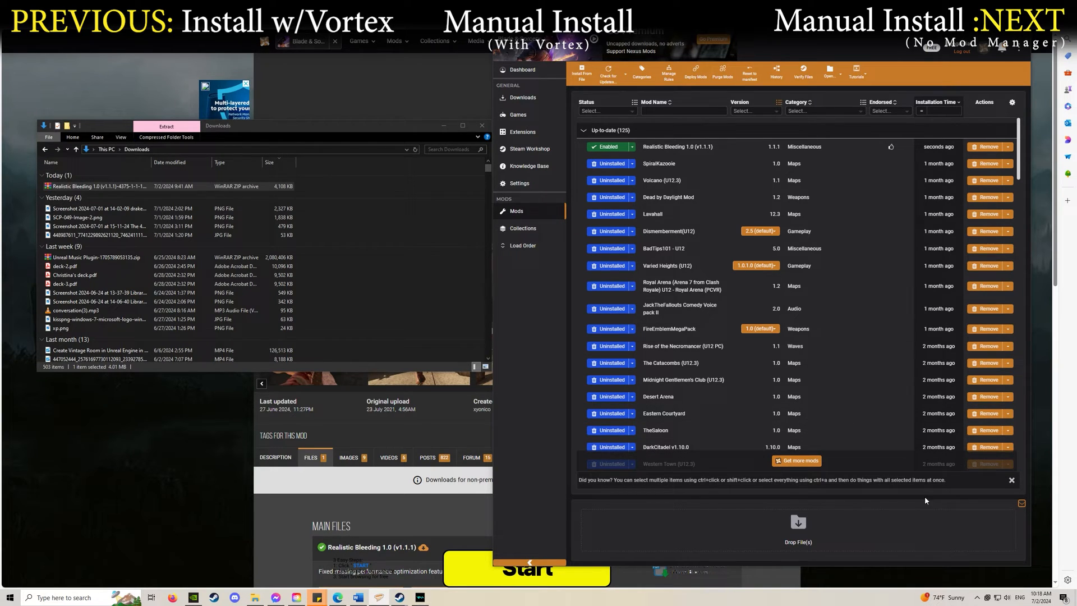
mouse_move(798, 542)
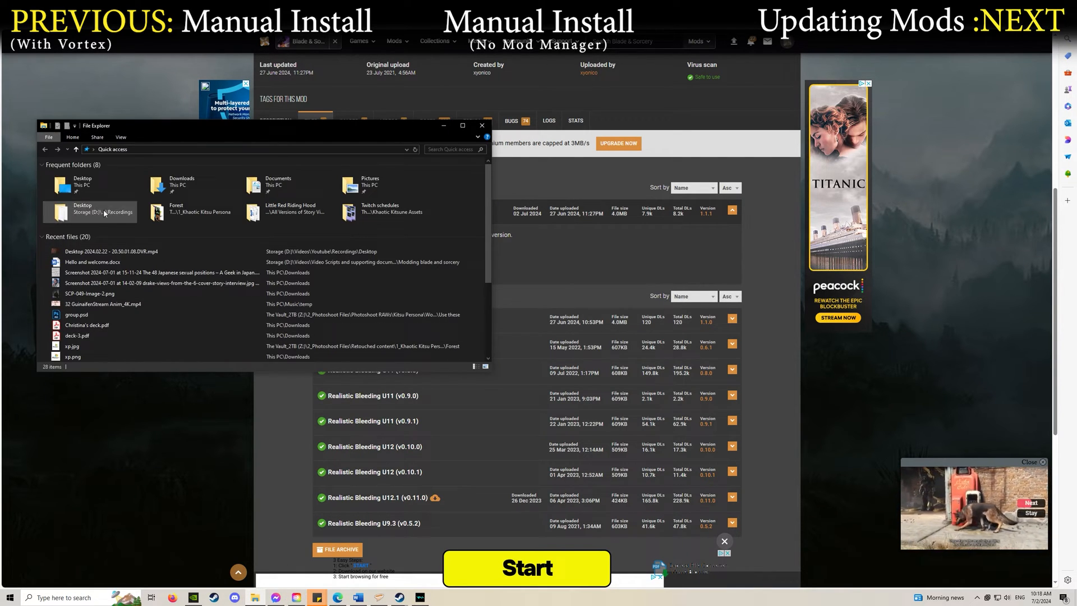
Go from Quick access to the Downloads folder listing the Realistic Bleeding zip.
left_click(181, 184)
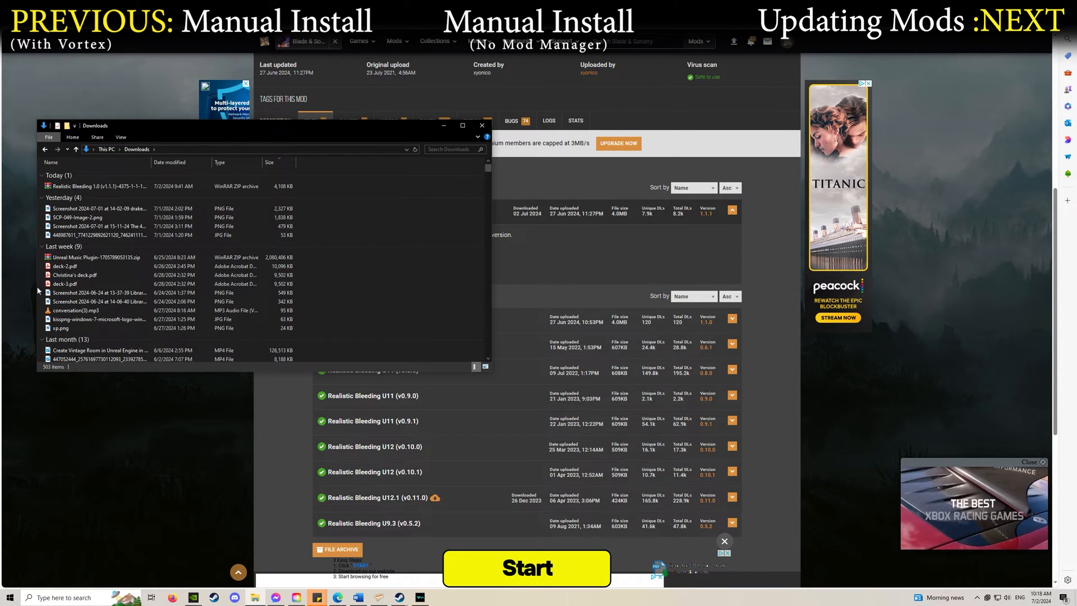
mouse_move(90, 186)
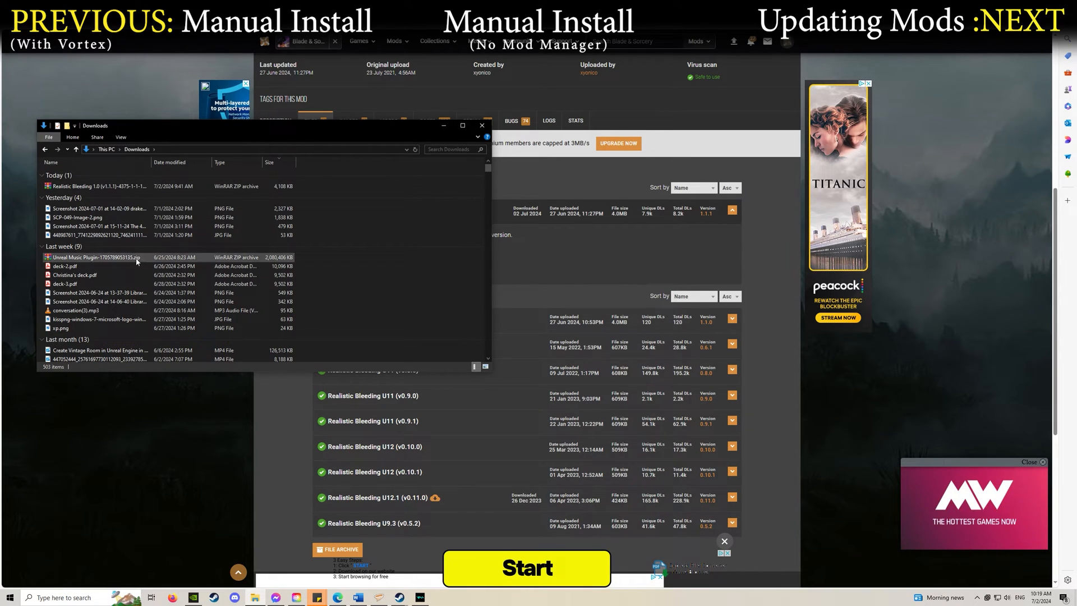
mouse_move(399, 597)
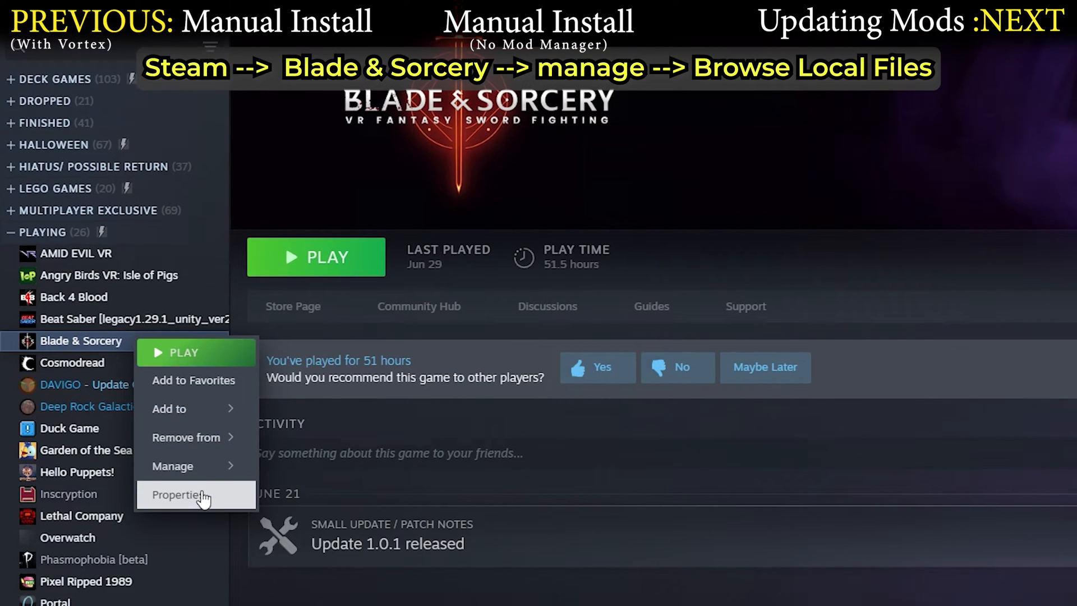
Extract the Realistic Bleeding zip into BladeAndSorcery_Data > StreamingAssets > Mods, dismissing WinRAR's error report.
left_click(172, 466)
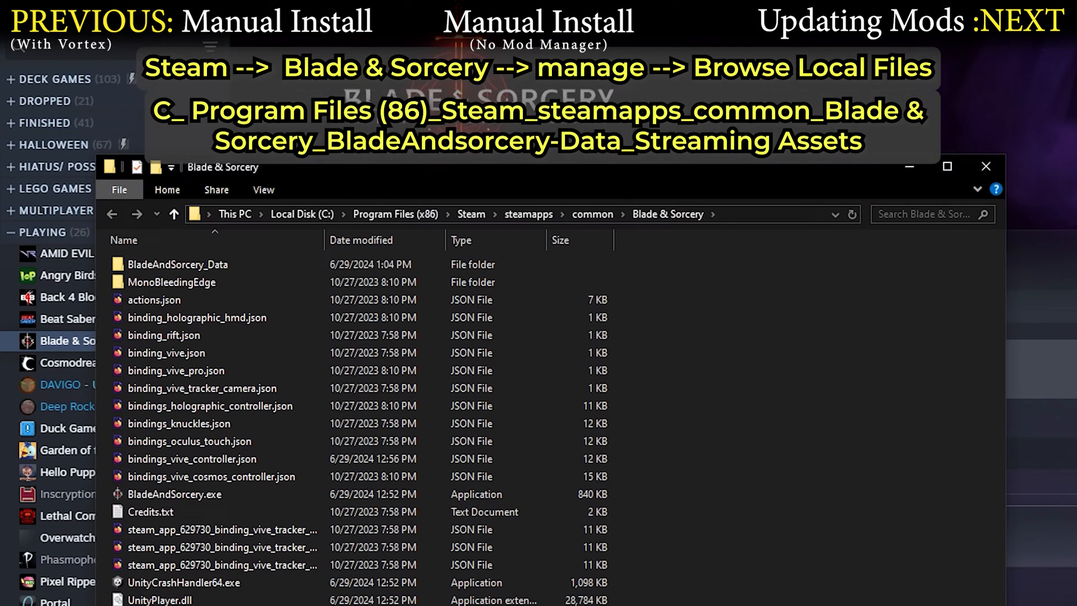
left_click(178, 264)
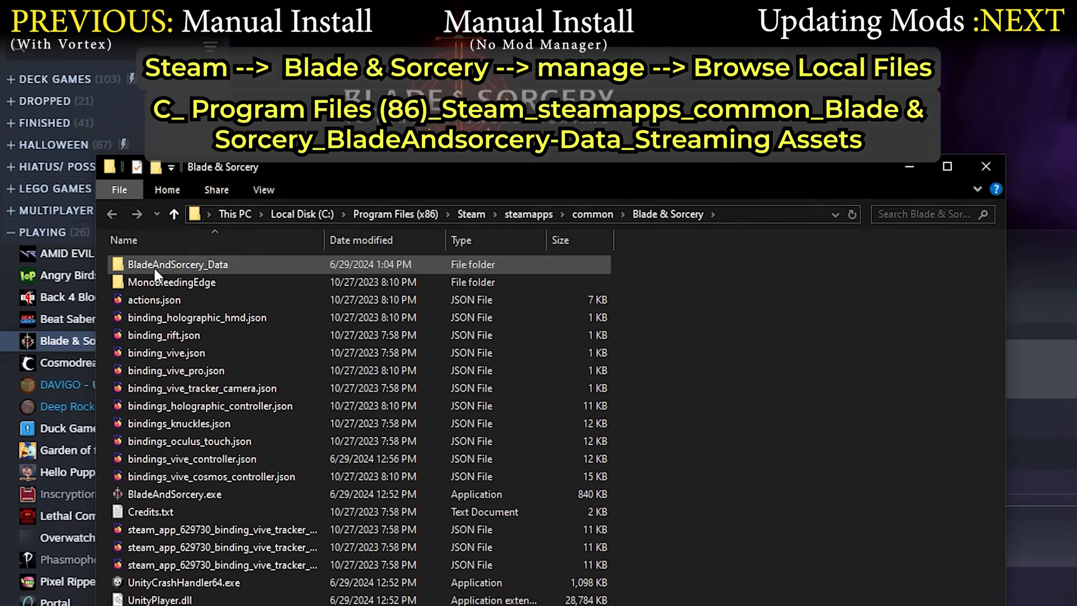
double_click(178, 263)
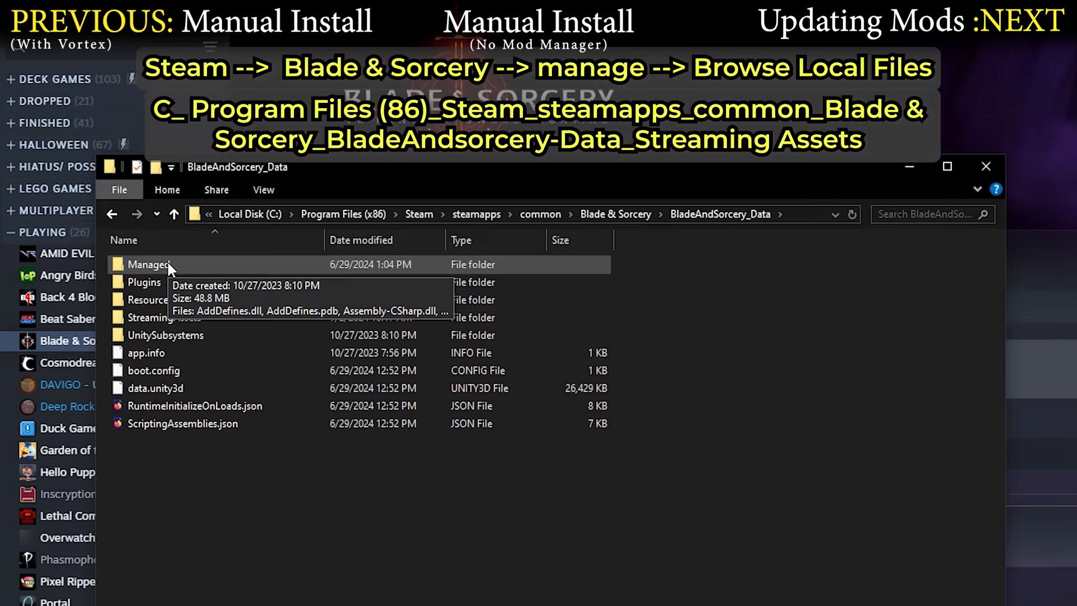
double_click(164, 318)
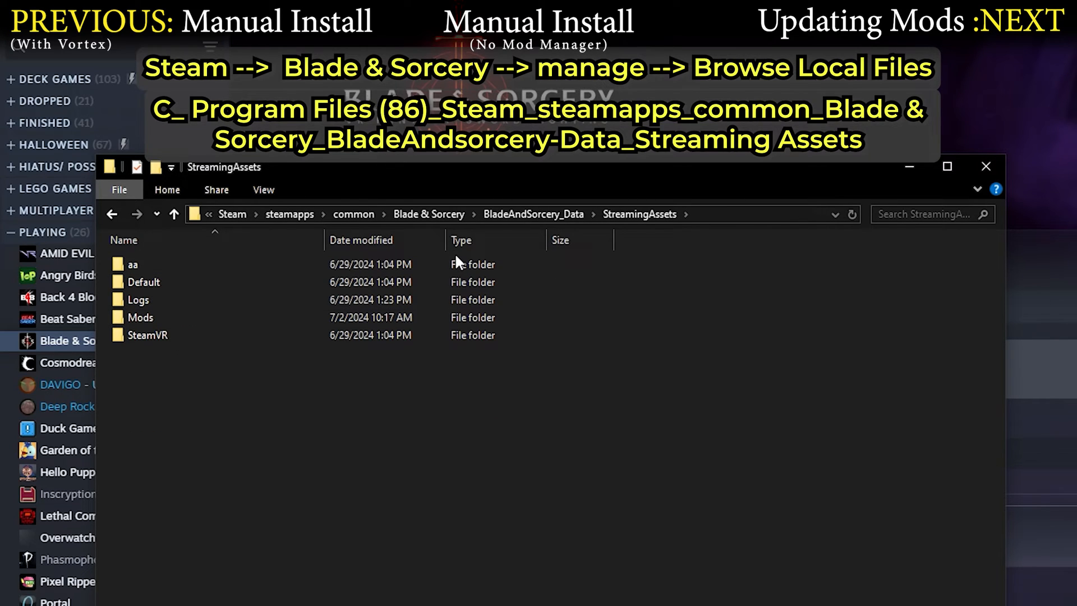
double_click(141, 316)
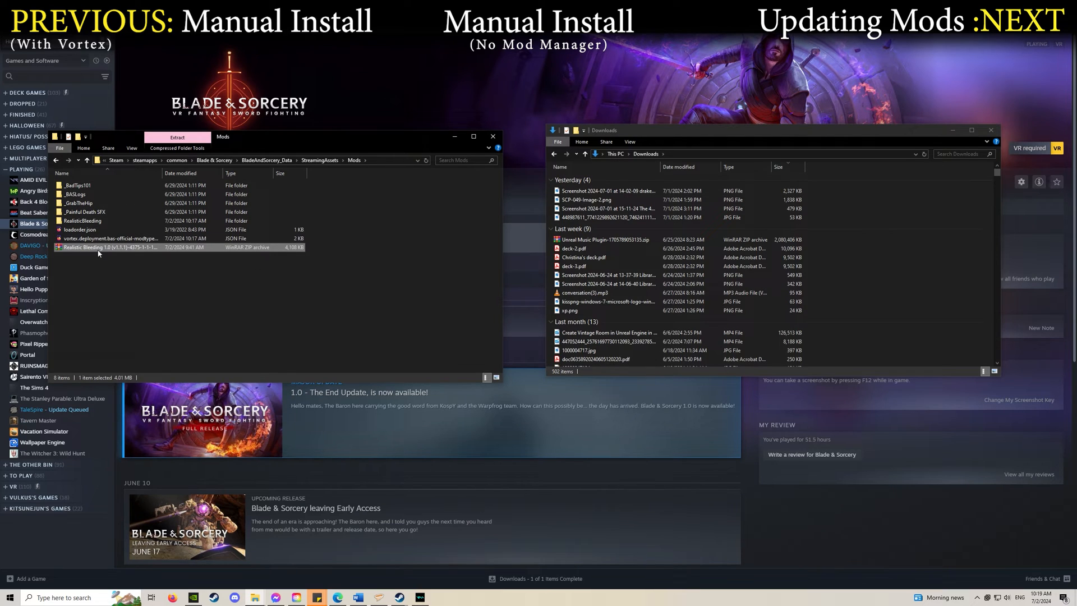
left_click(177, 137)
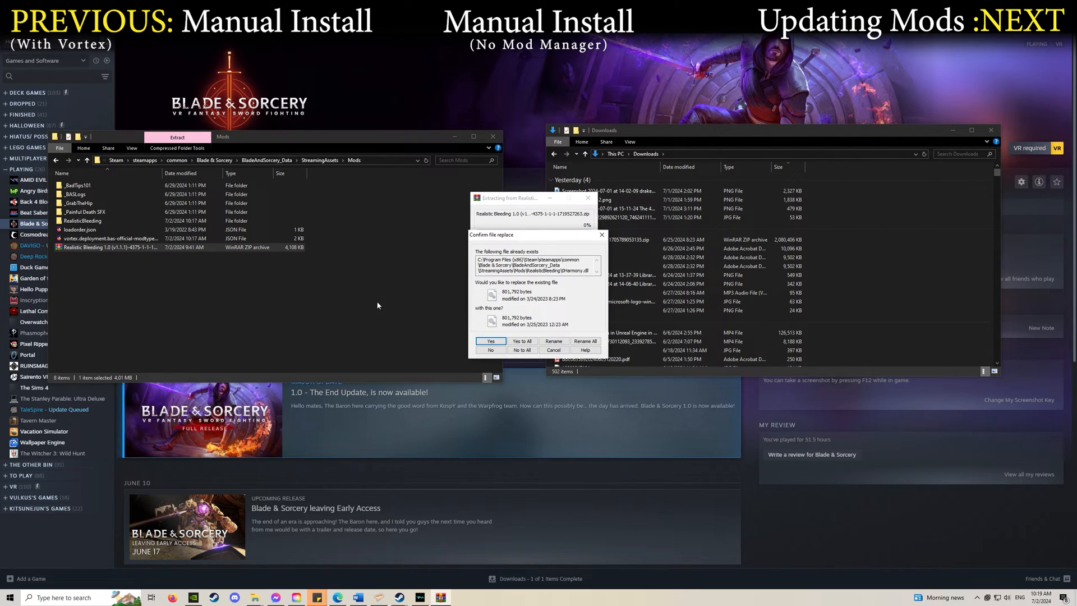
mouse_move(577, 285)
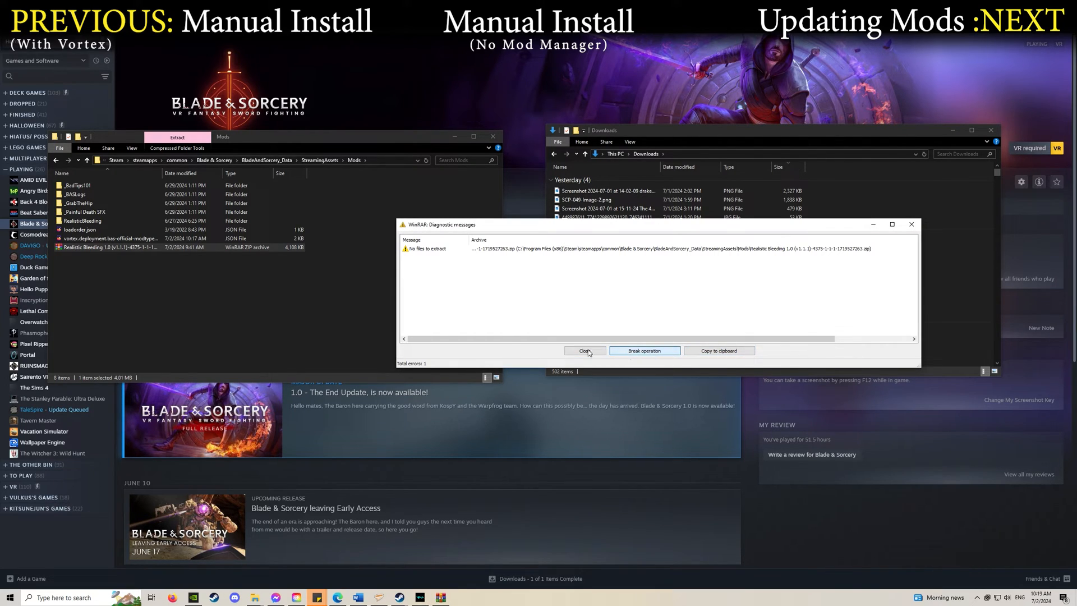
left_click(584, 350)
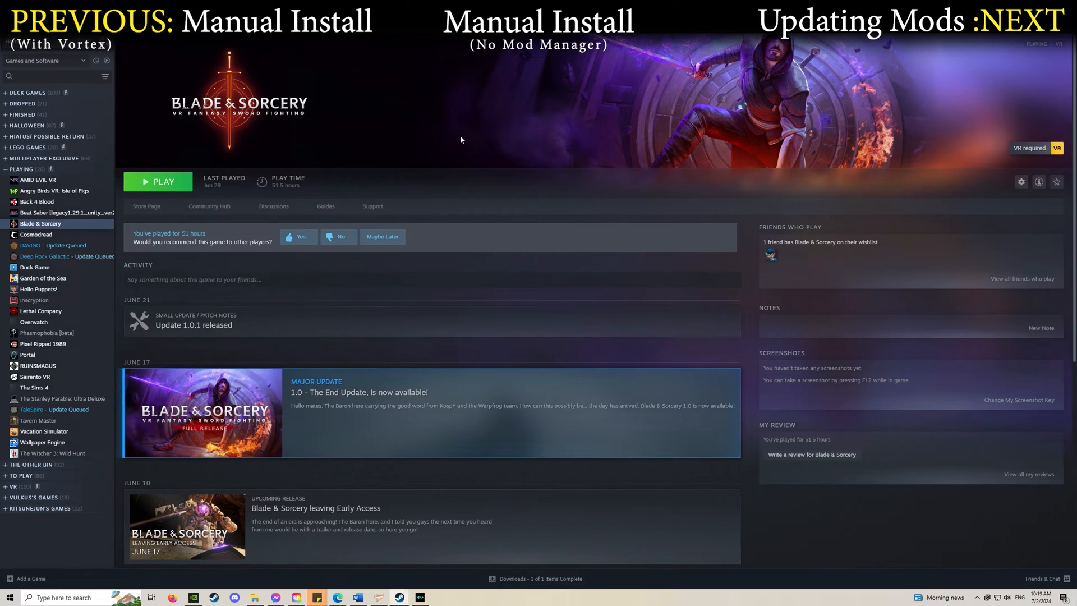
mouse_move(475, 260)
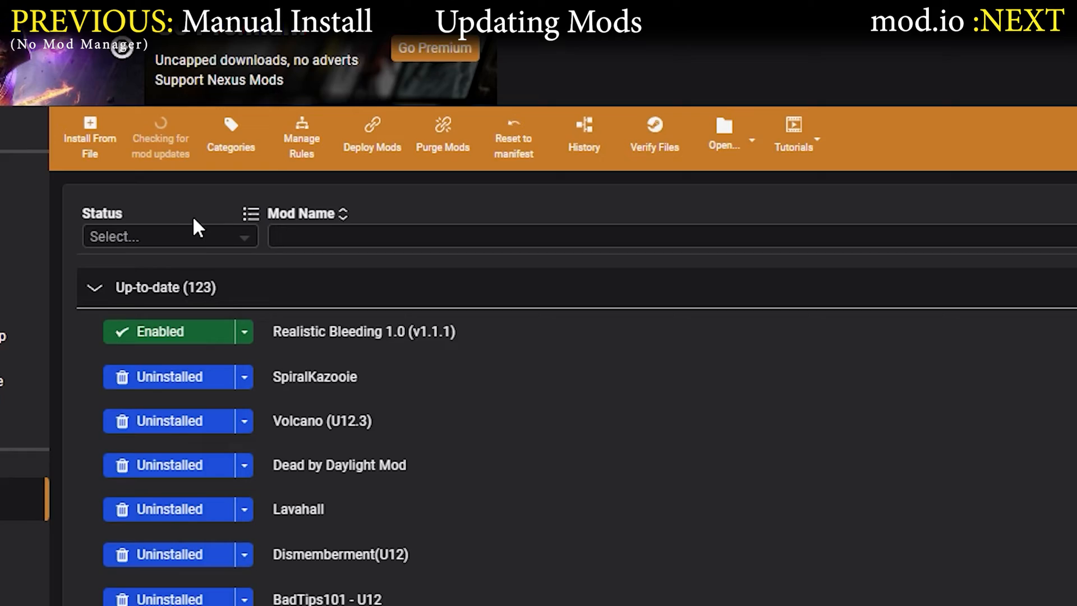
Check all mods for updates and scroll to Honorless - U11 under Update available.
left_click(160, 134)
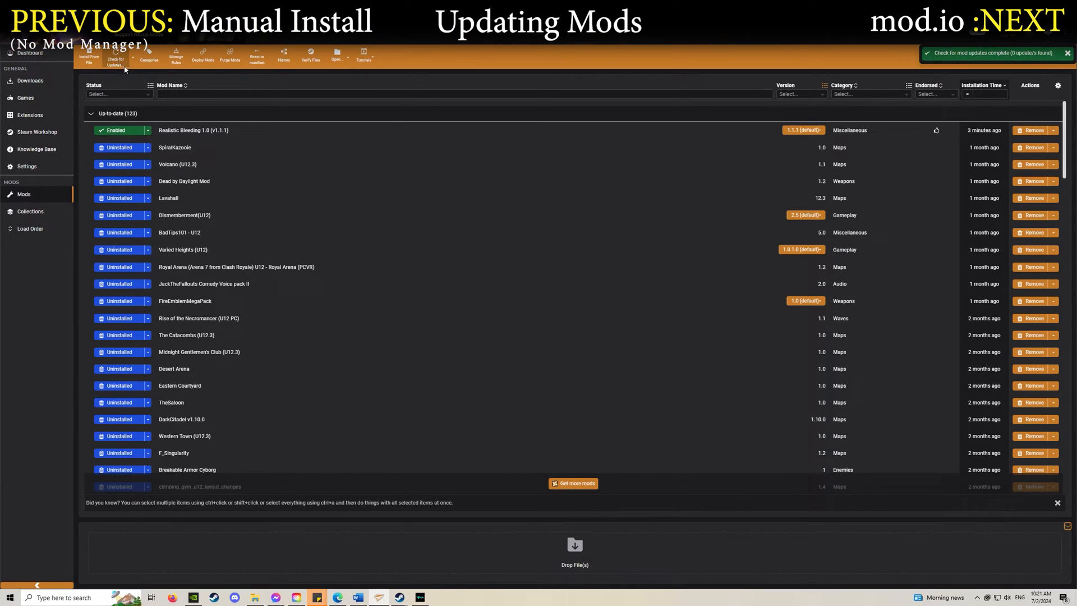
scroll("down", 3)
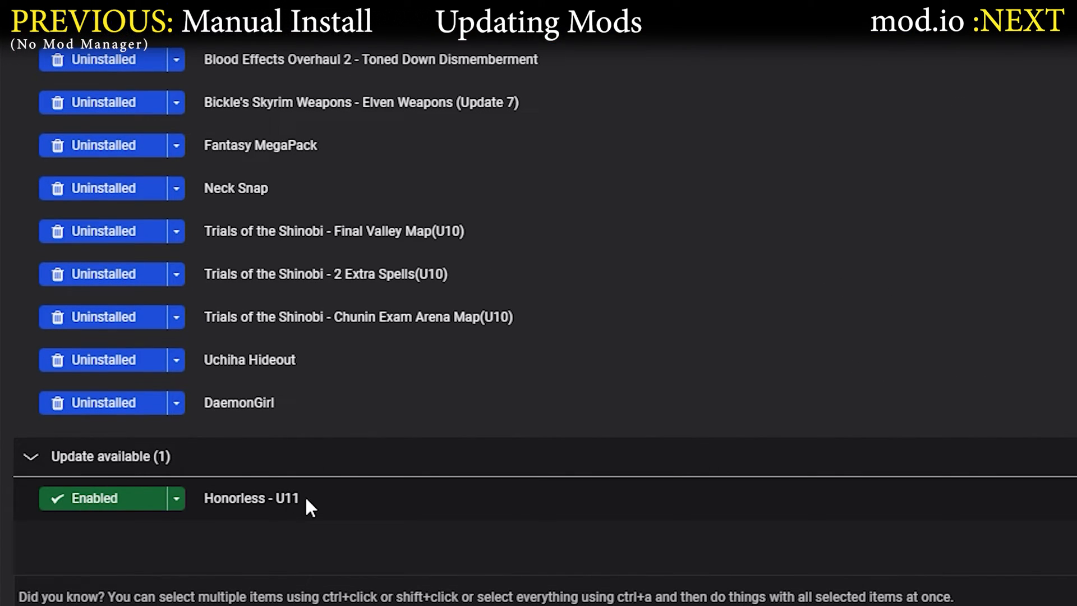
mouse_move(316, 550)
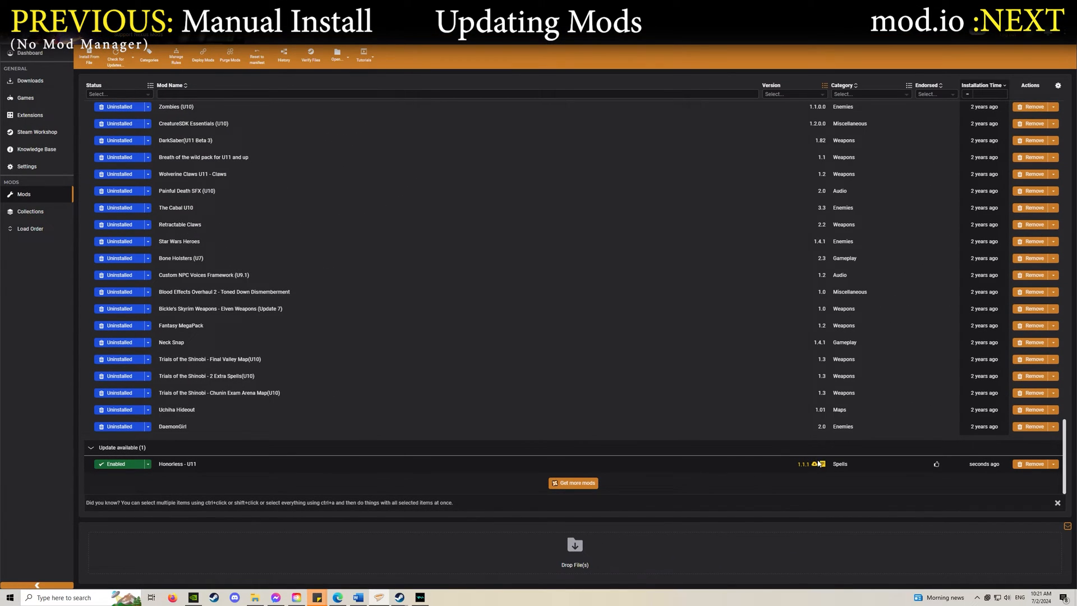
mouse_move(816, 464)
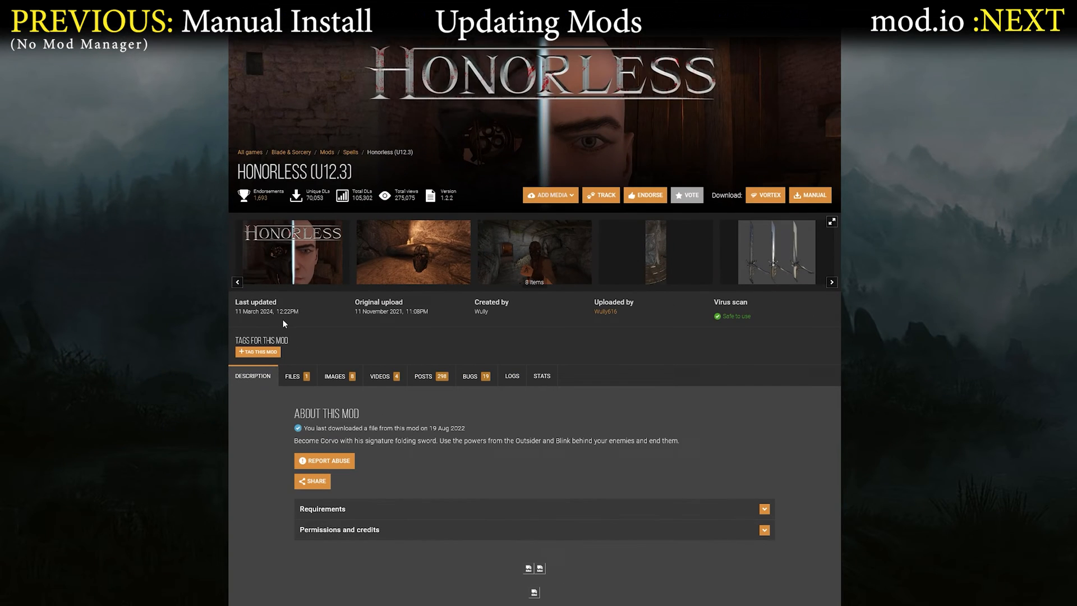
scroll("down", 3)
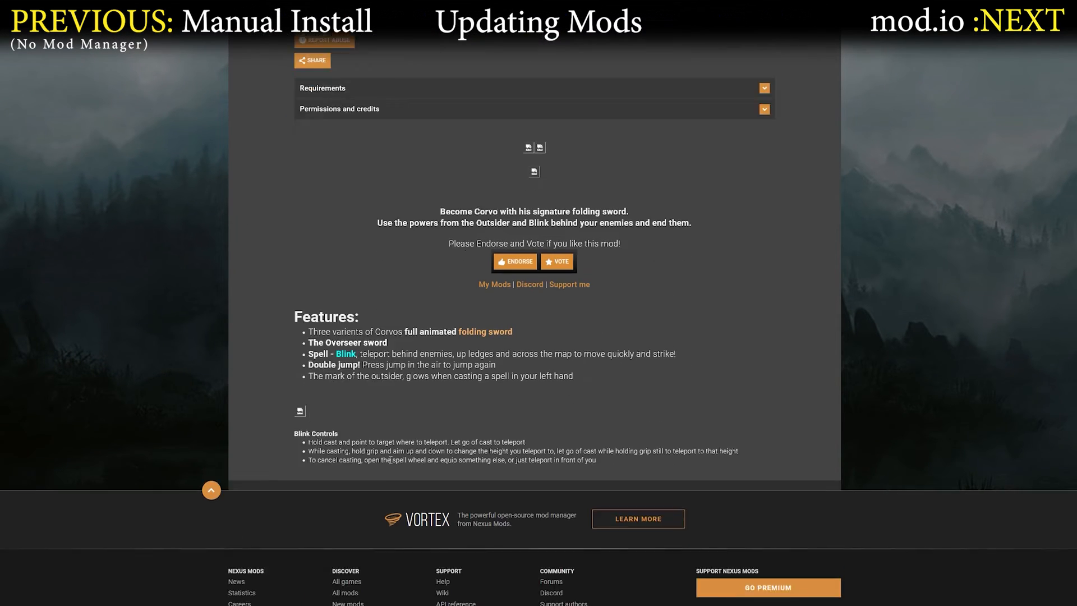
scroll("up", 3)
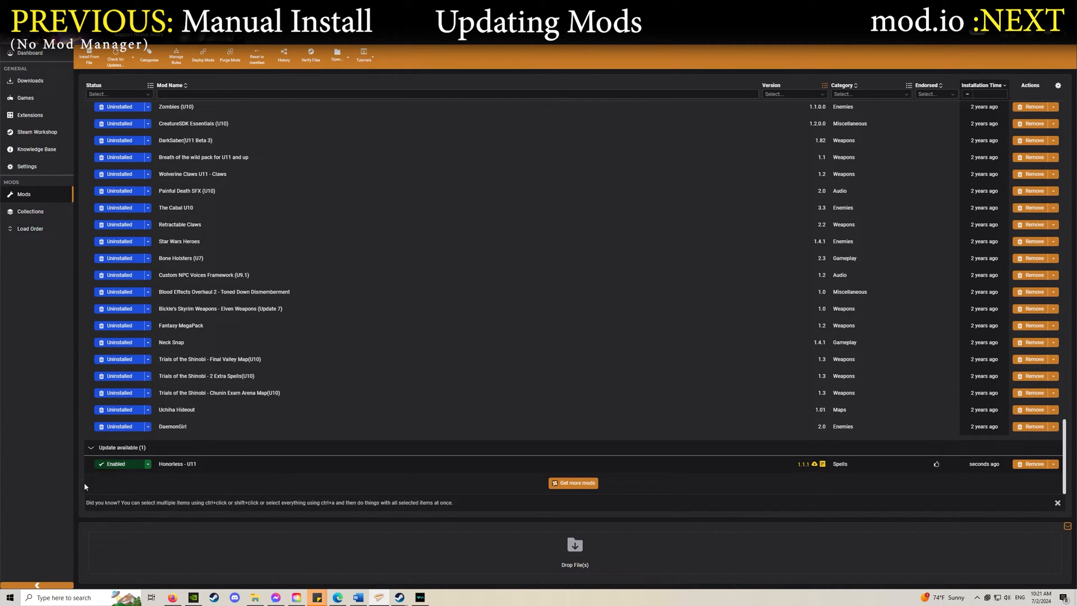
left_click(147, 464)
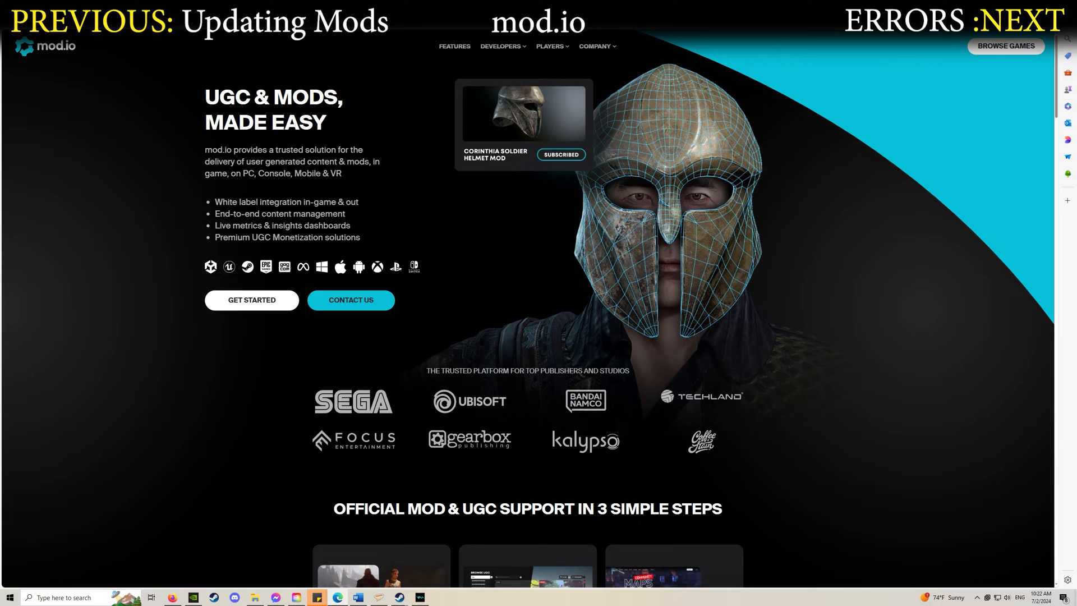
mouse_move(837, 109)
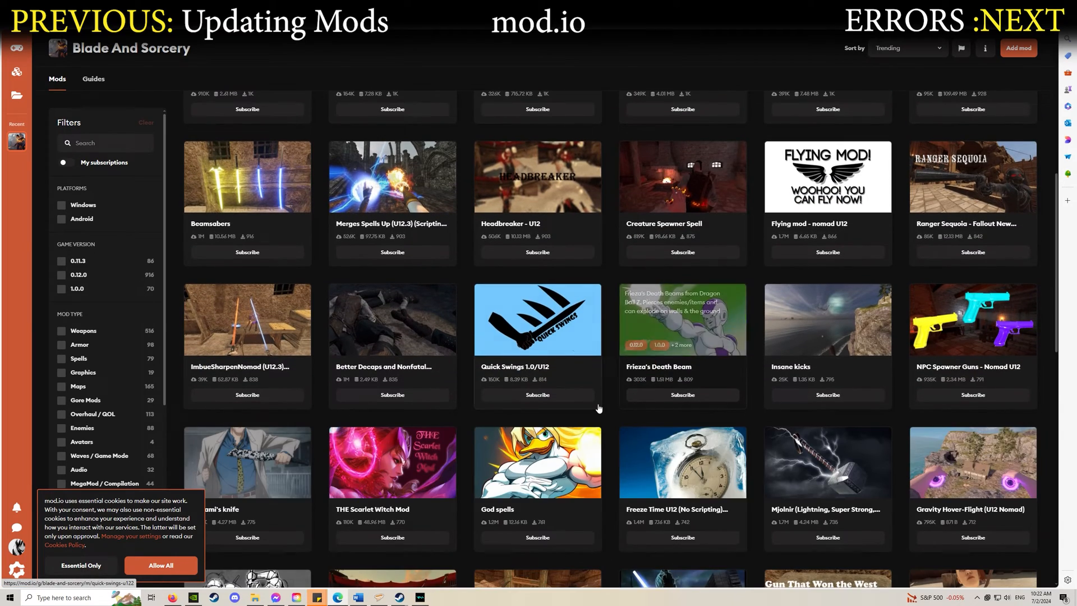
Scroll down through the Blade And Sorcery trending mods grid on mod.io.
scroll("down", 3)
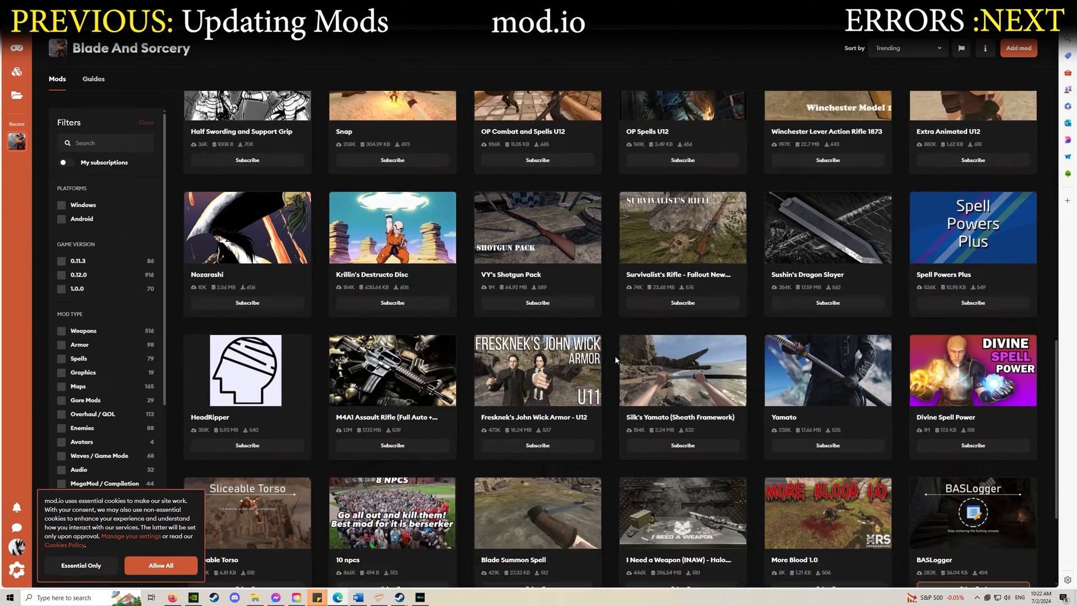
scroll("down", 3)
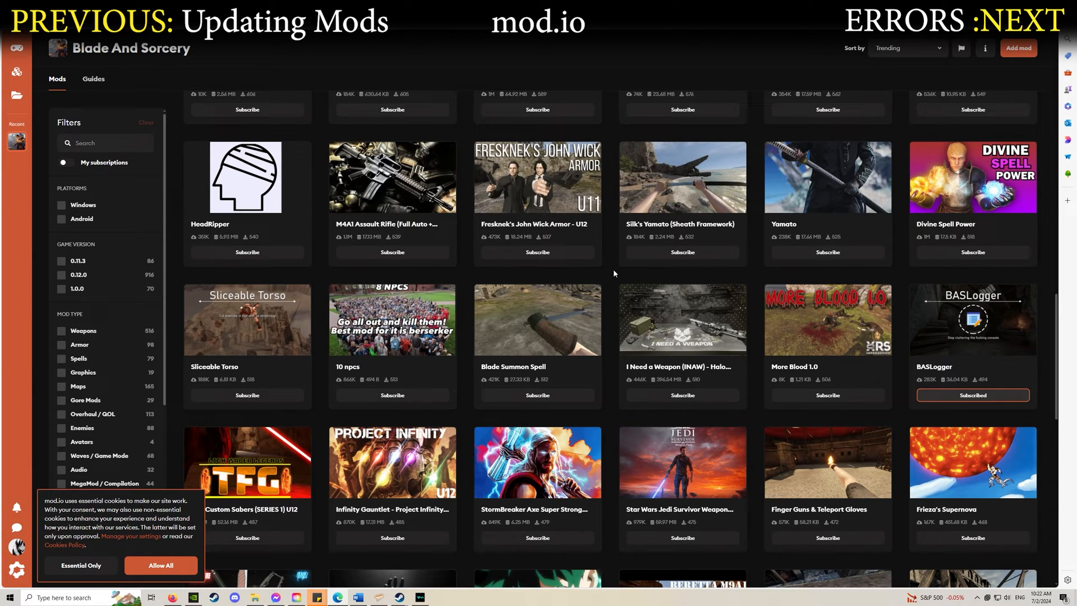
mouse_move(616, 272)
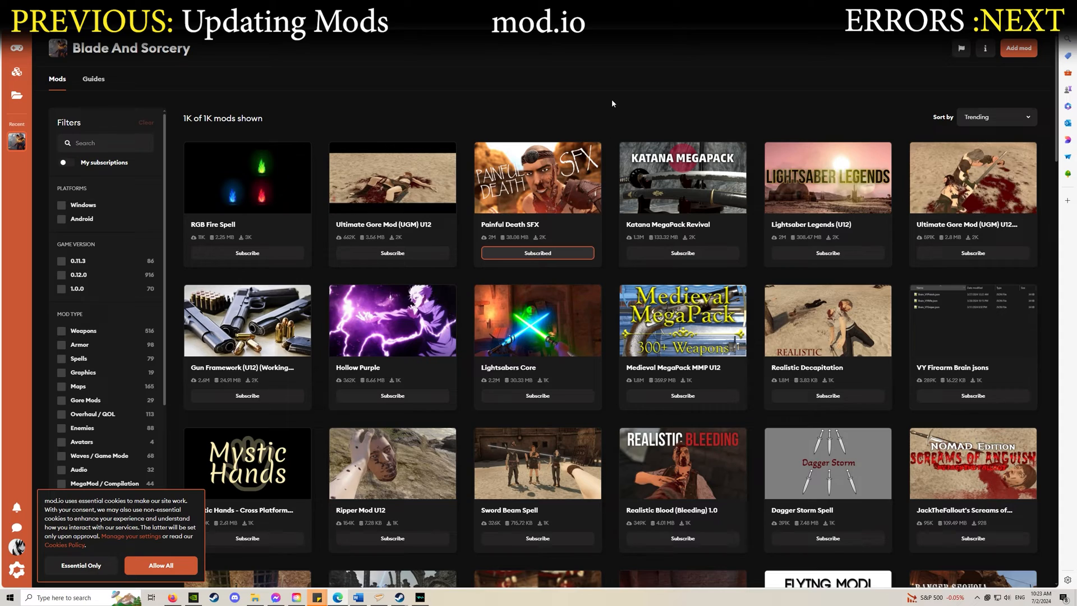
mouse_move(622, 112)
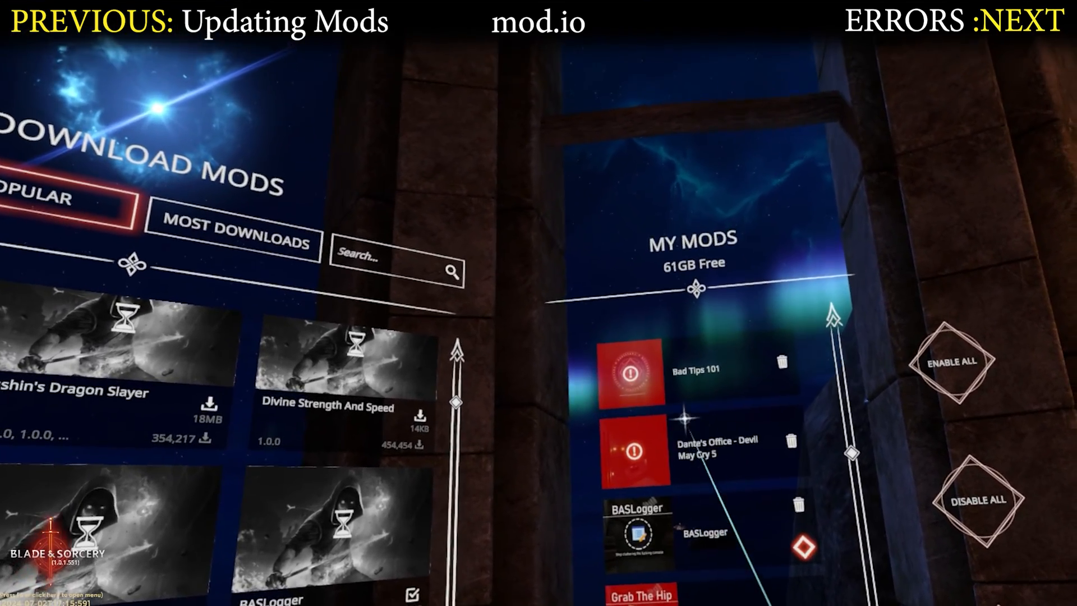
Delete Bad Tips 101 from the in-game My Mods list and confirm.
left_click(781, 360)
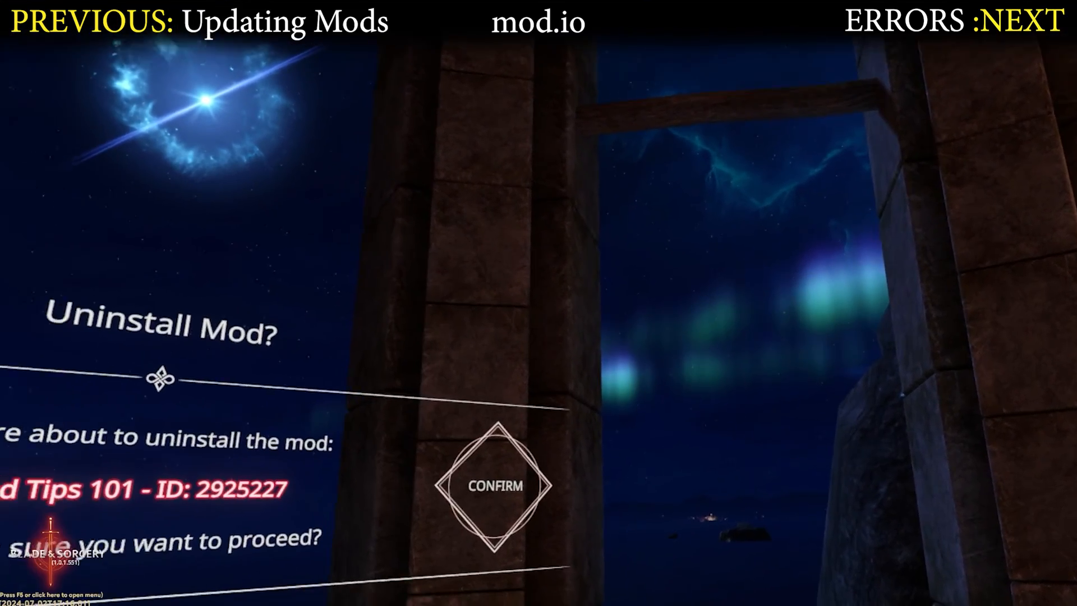
left_click(495, 486)
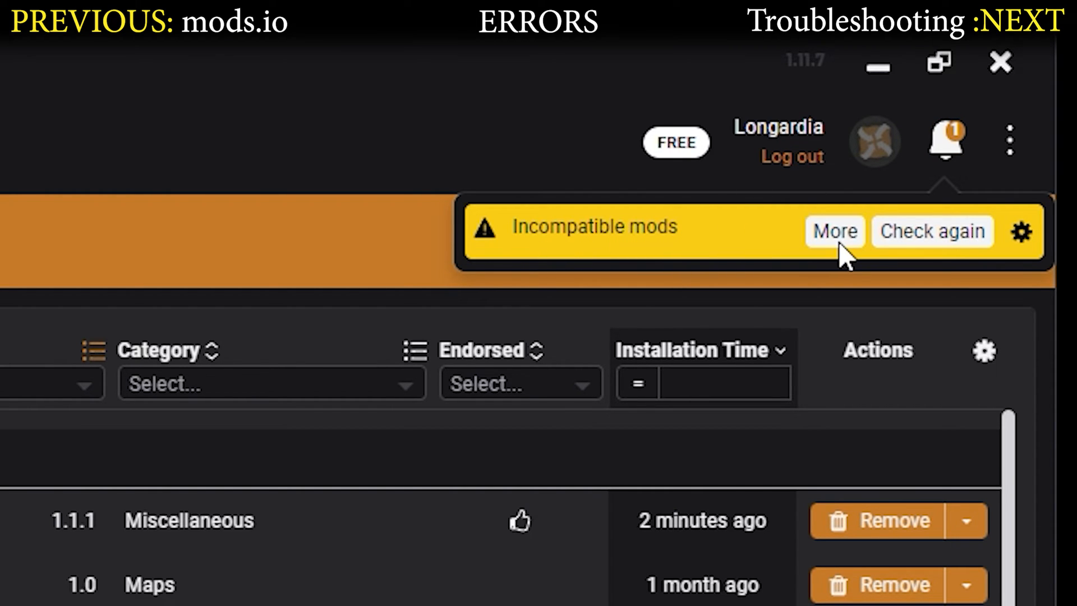
left_click(834, 230)
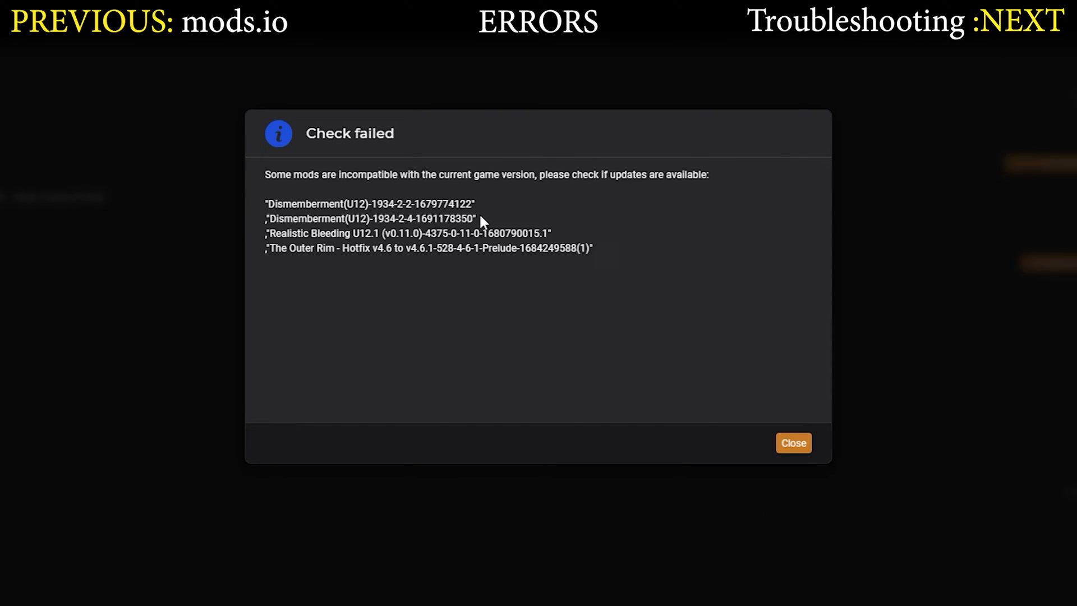
mouse_move(555, 197)
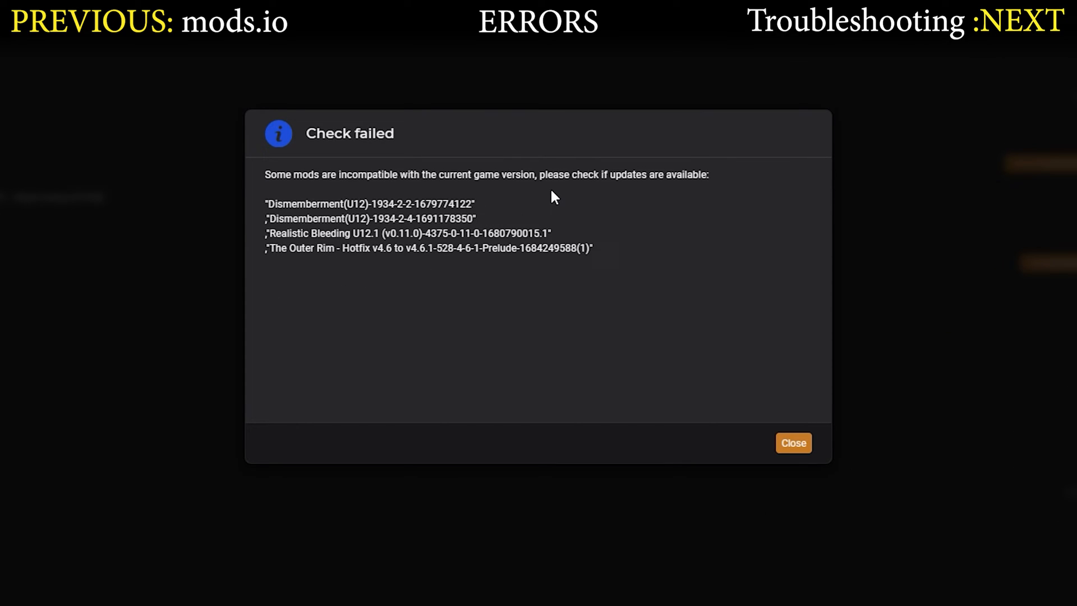
mouse_move(405, 232)
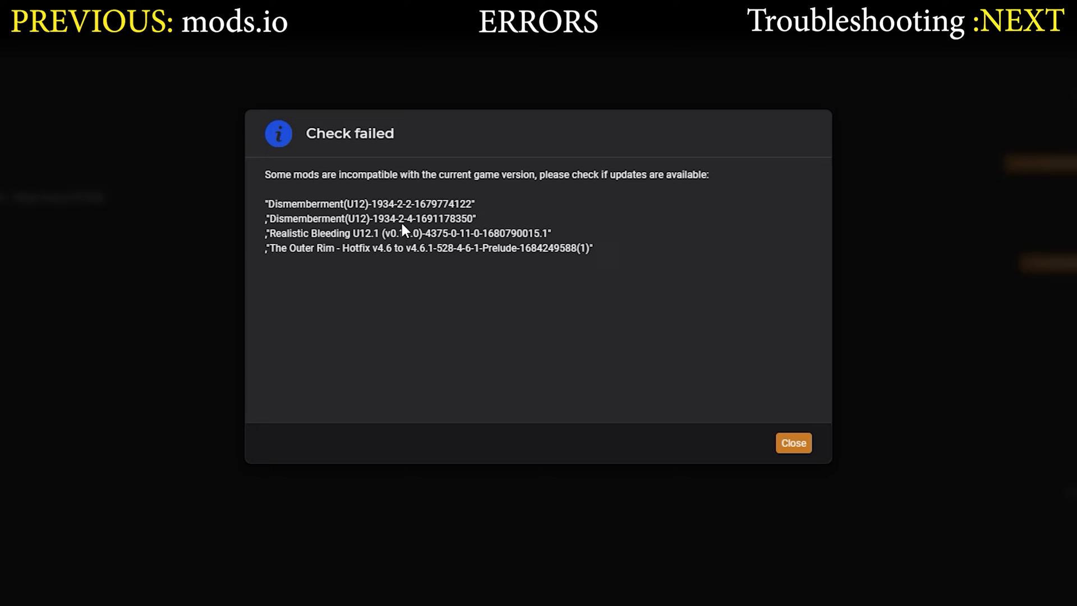
mouse_move(376, 252)
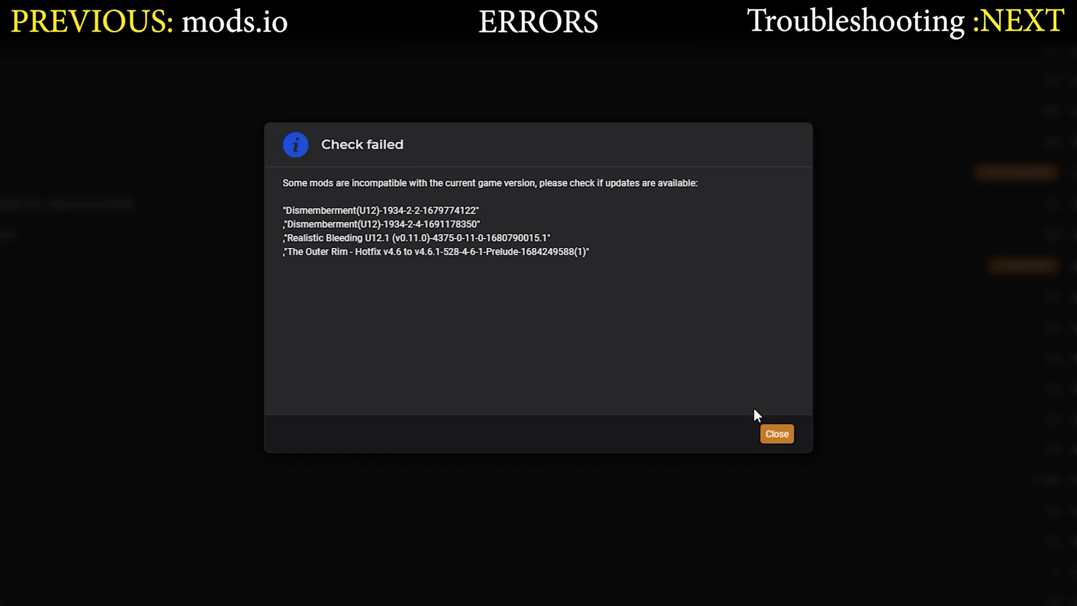
left_click(776, 433)
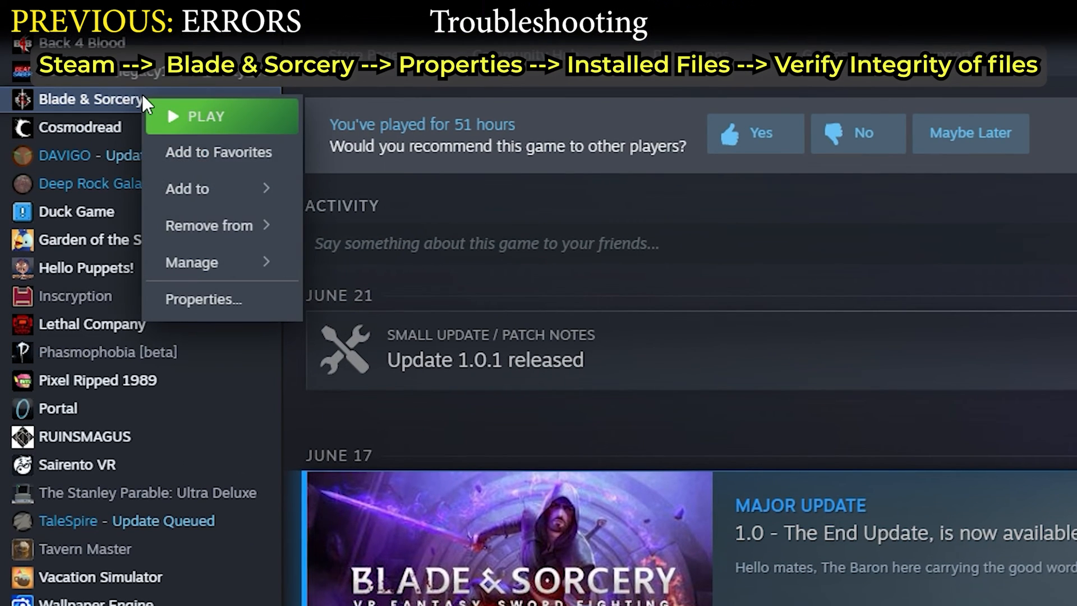
mouse_move(173, 104)
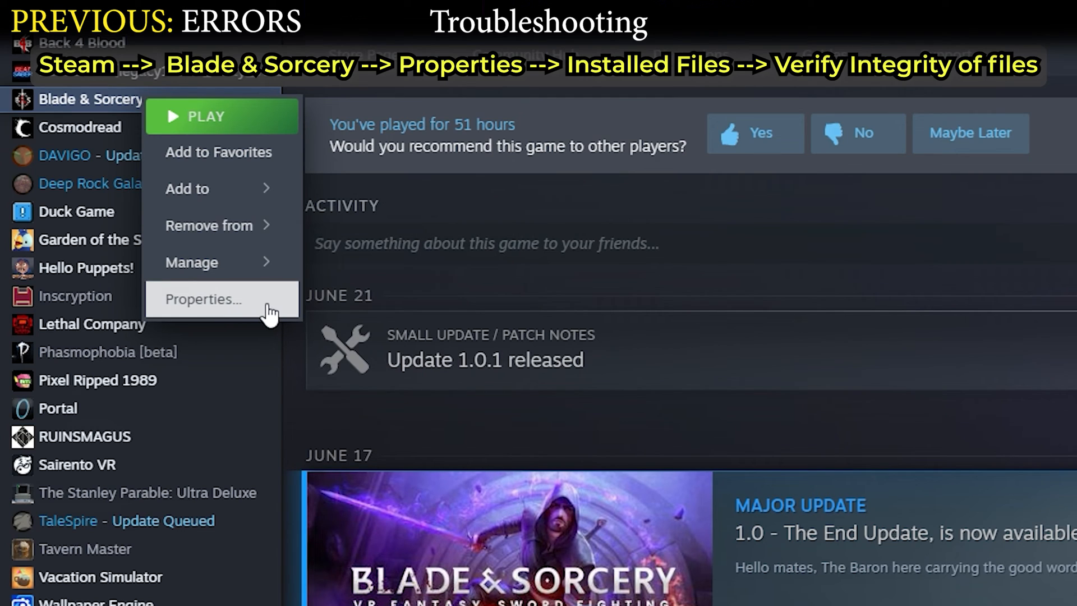
Open Blade & Sorcery's Installed Files settings to verify files, close them, and play.
left_click(202, 299)
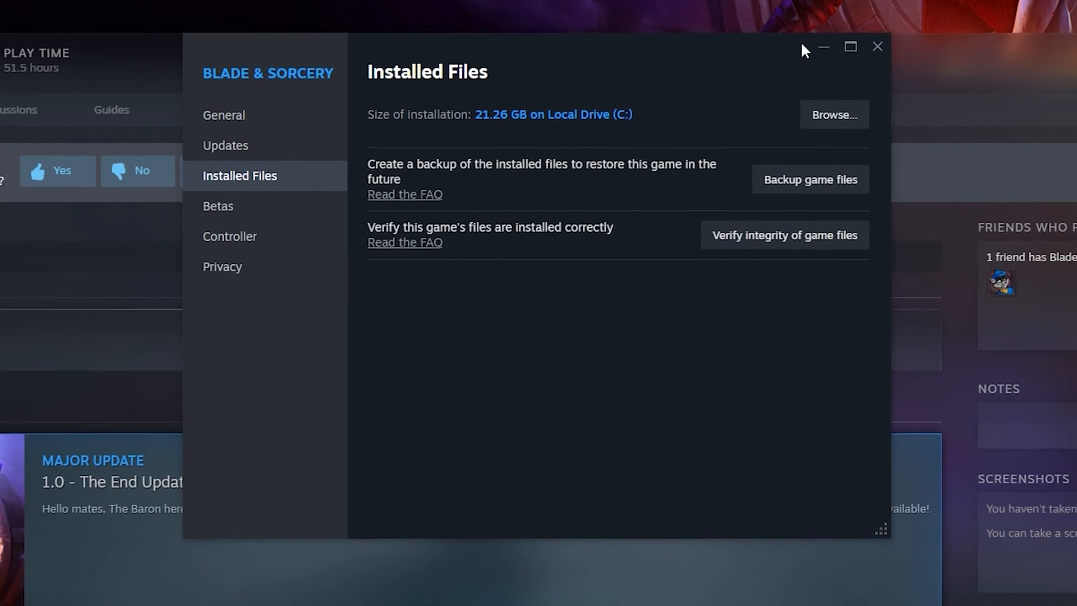
left_click(877, 46)
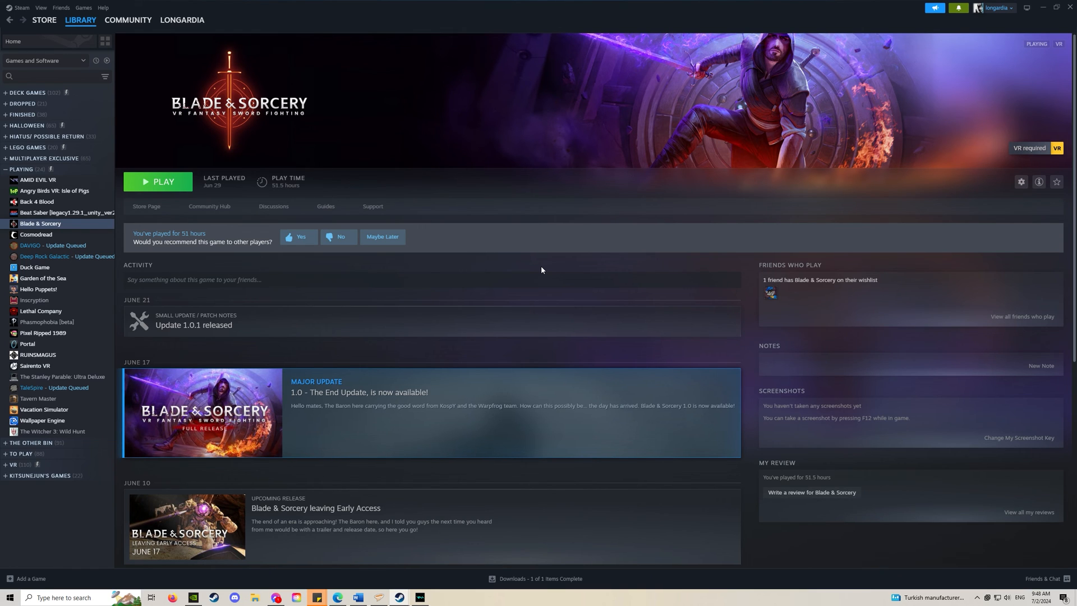
left_click(157, 182)
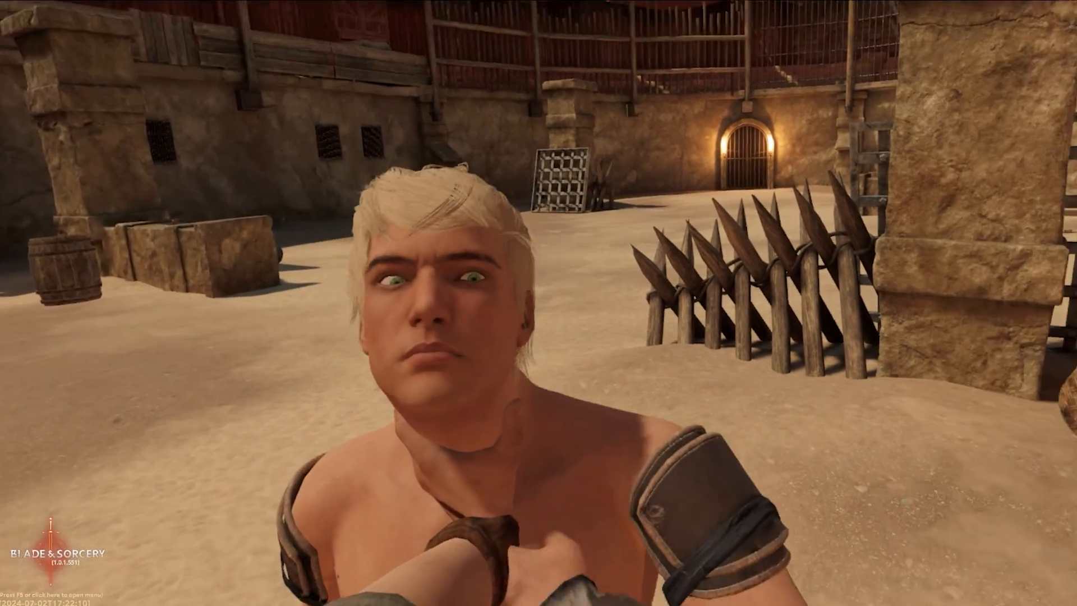